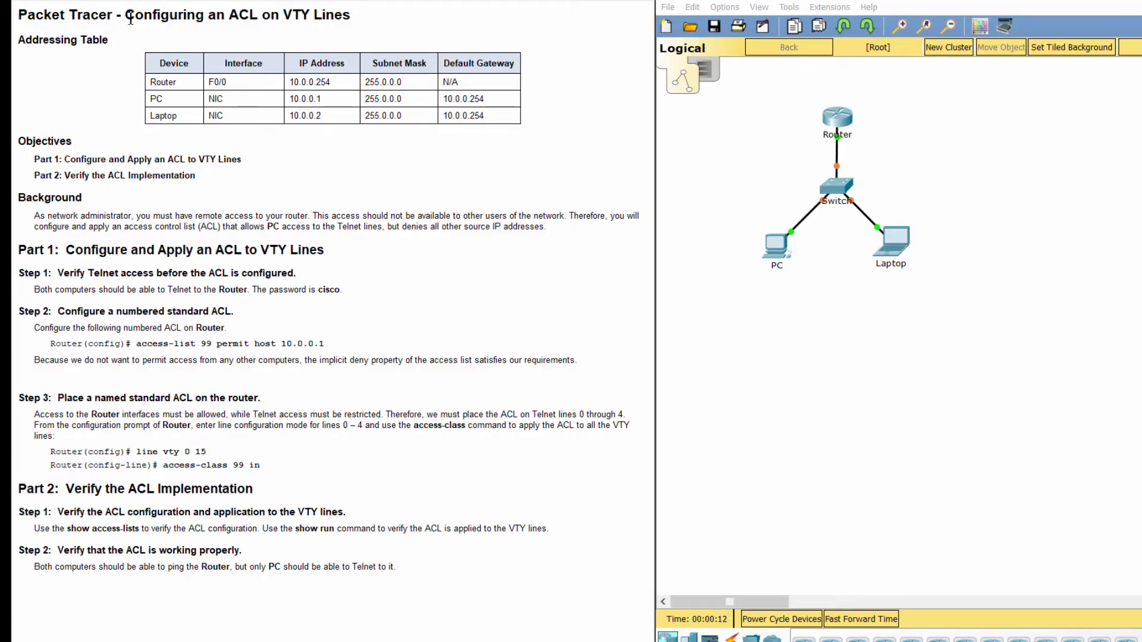
pyautogui.doubleClick(231, 16)
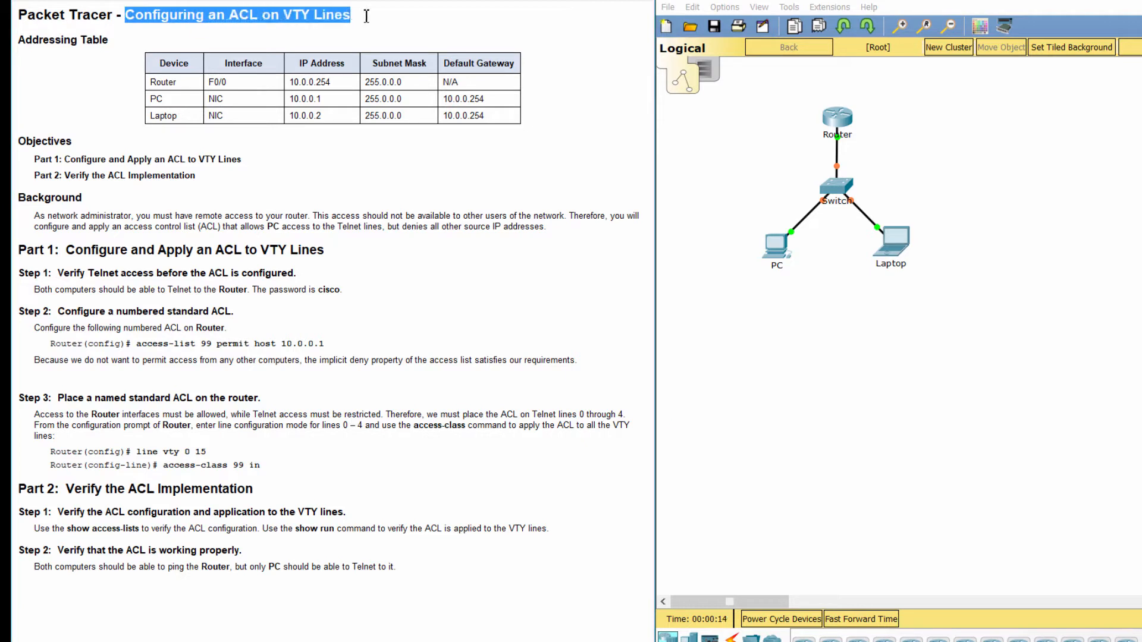
pyautogui.moveTo(366, 29)
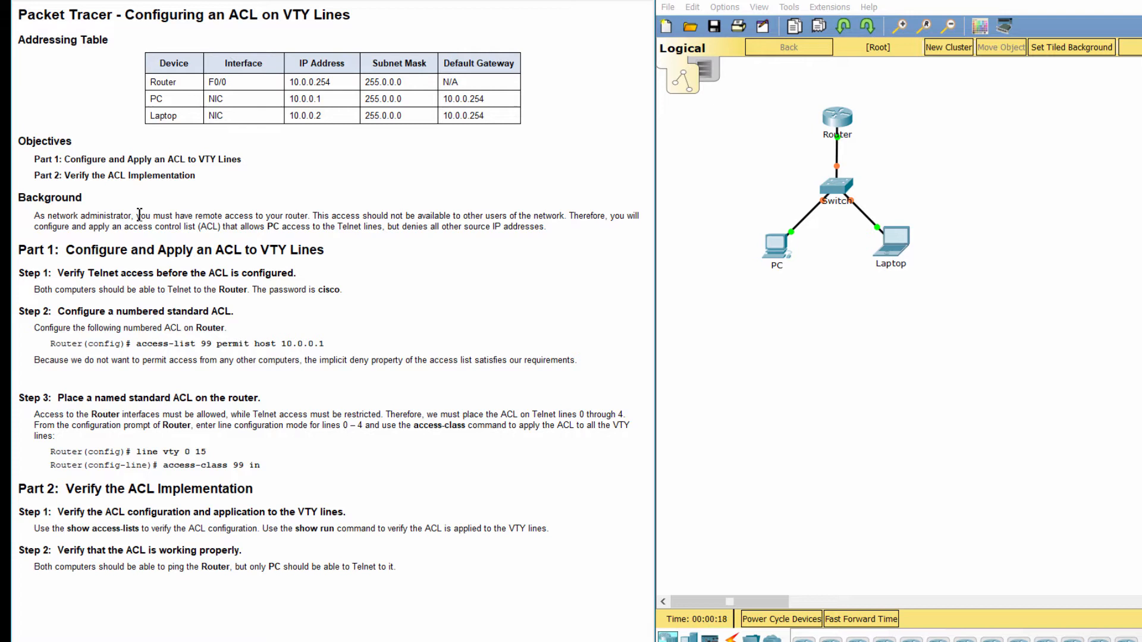
pyautogui.moveTo(34, 215); pyautogui.dragTo(171, 215)
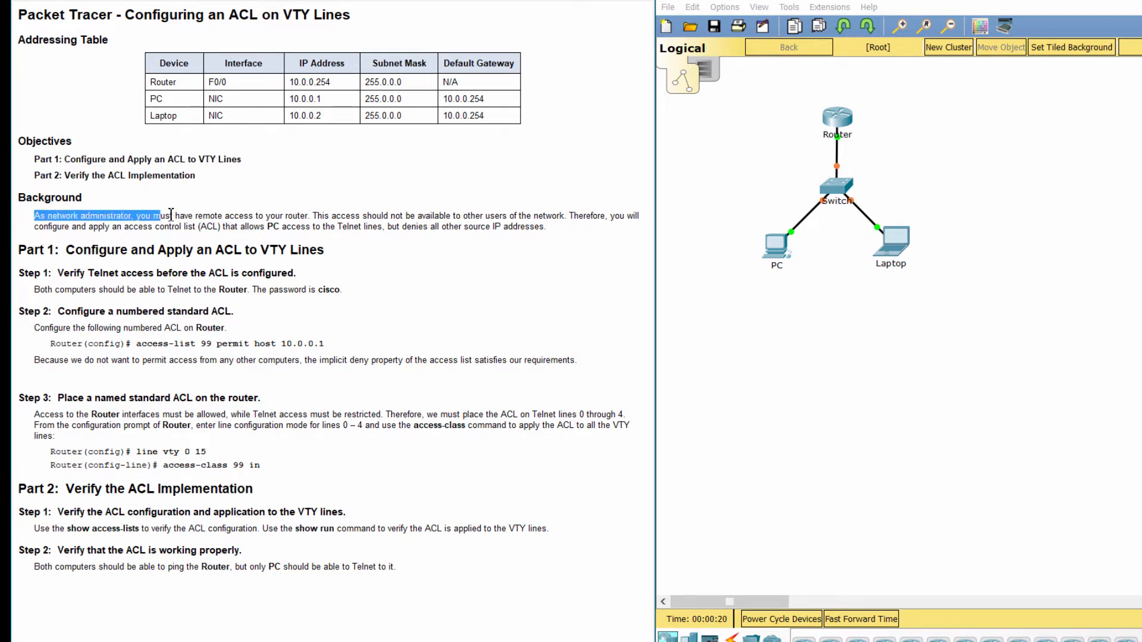
pyautogui.moveTo(167, 215); pyautogui.dragTo(539, 216)
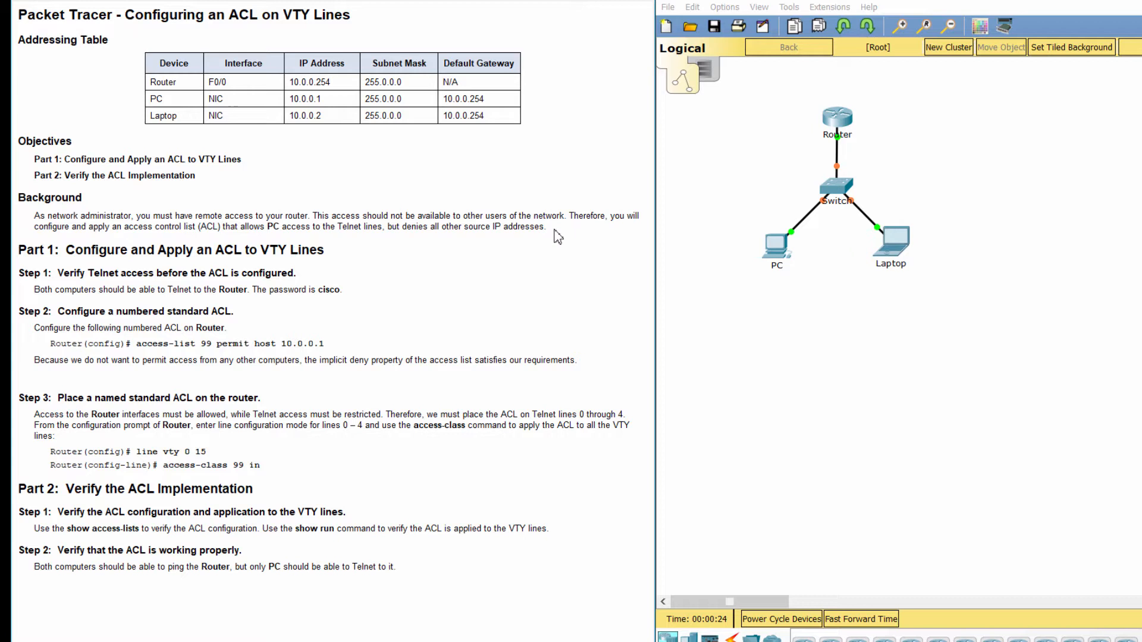
pyautogui.moveTo(7, 253)
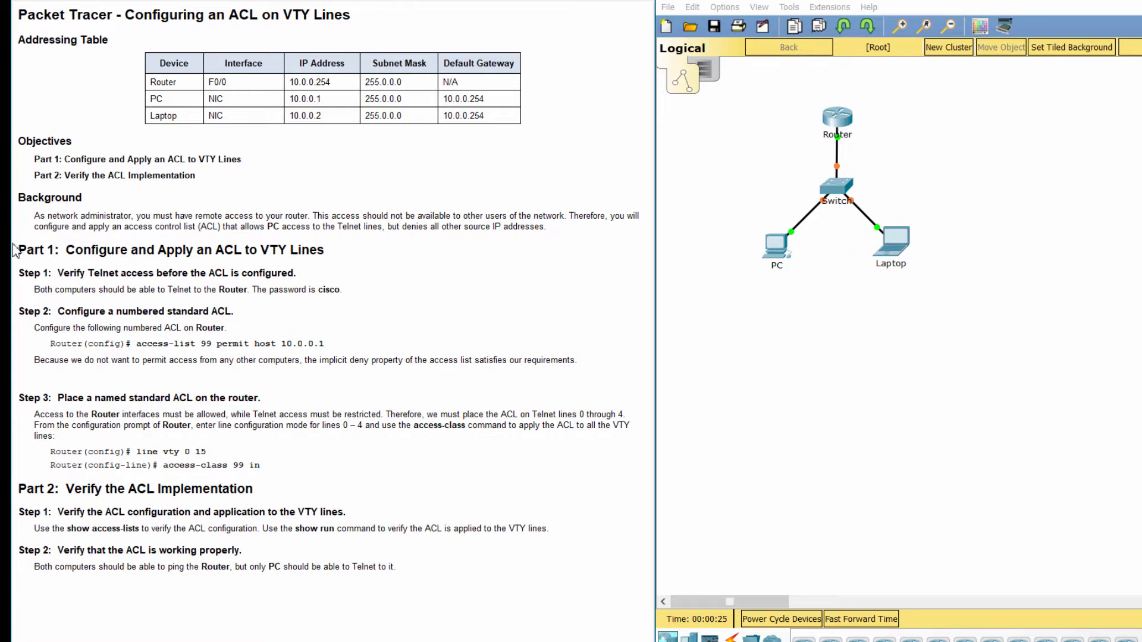
pyautogui.moveTo(17, 250); pyautogui.dragTo(196, 250)
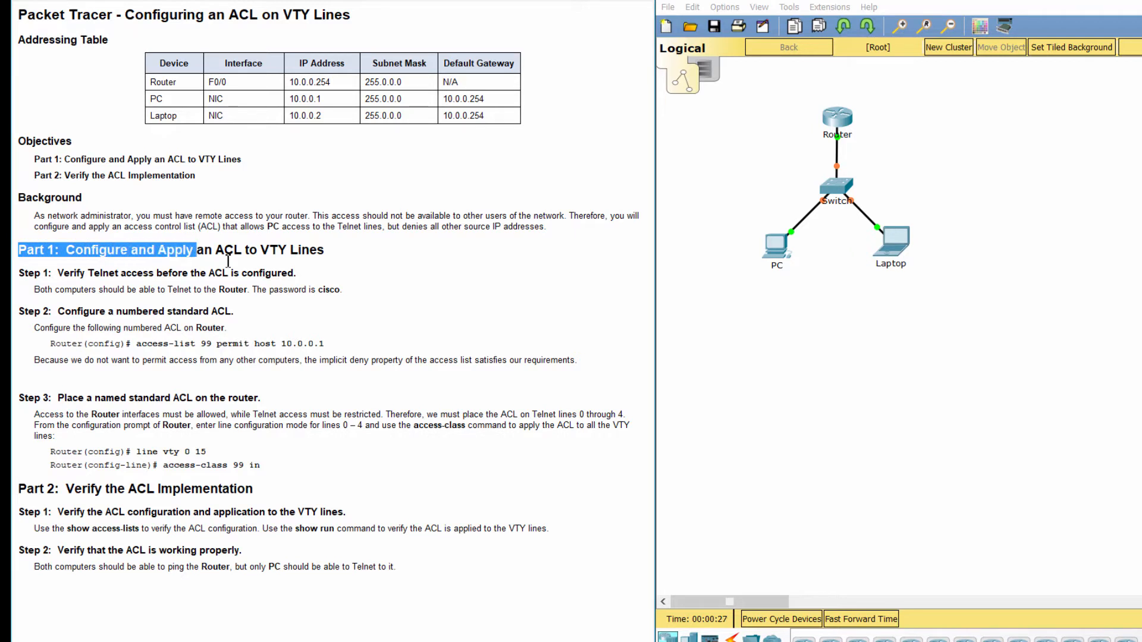
pyautogui.moveTo(213, 250); pyautogui.dragTo(342, 250)
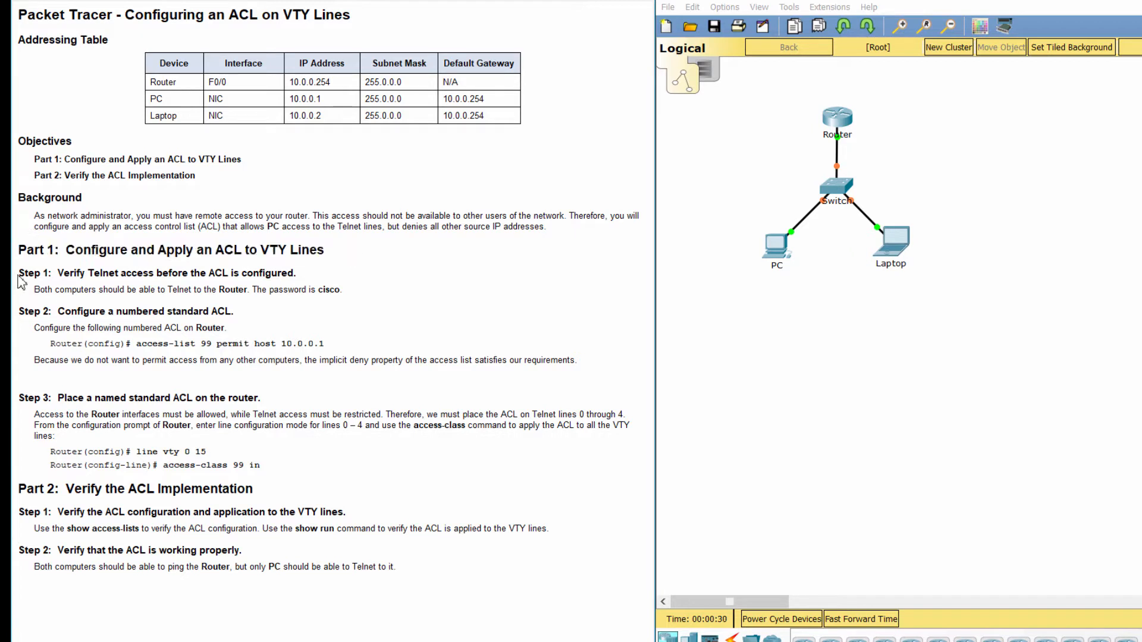
pyautogui.moveTo(18, 274); pyautogui.dragTo(231, 274)
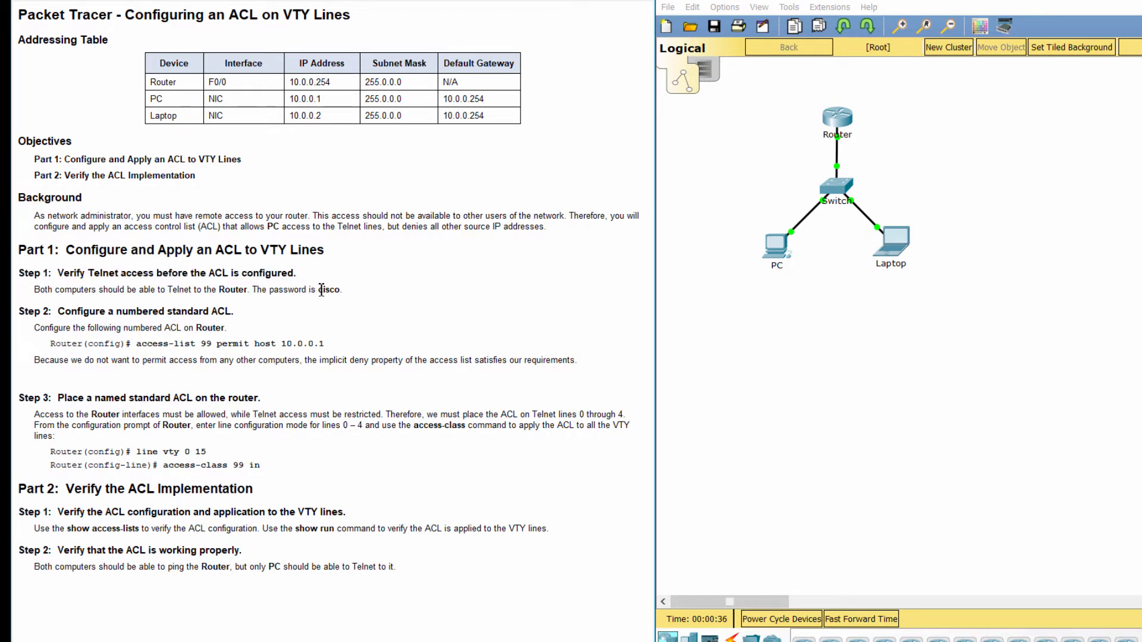
pyautogui.doubleClick(329, 289)
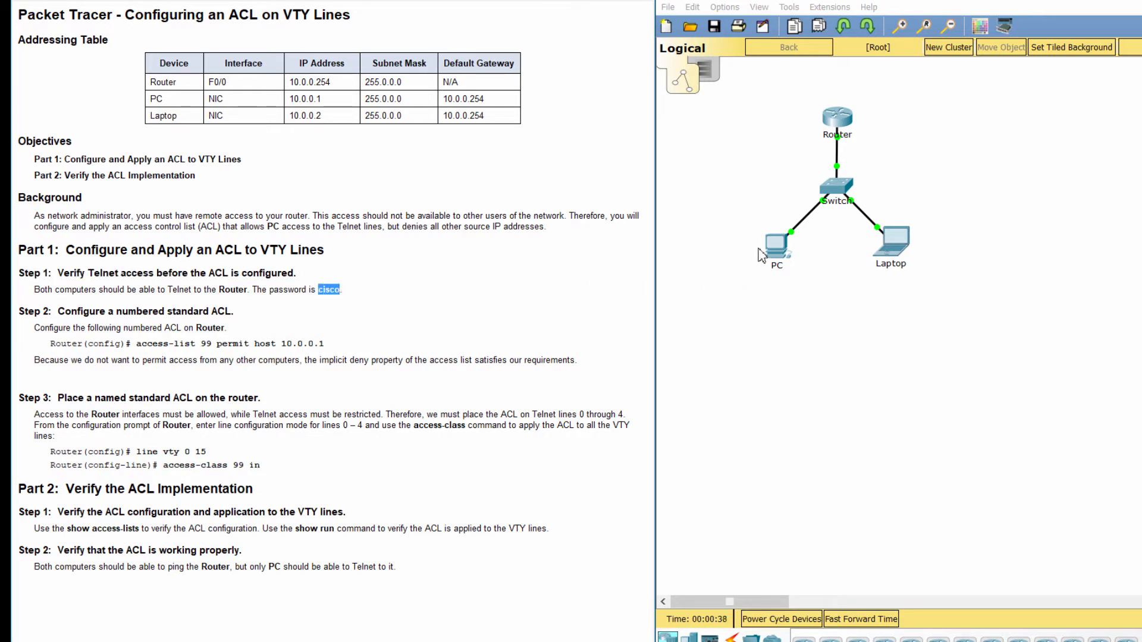
# From the PC's command prompt start a telnet command toward the router at 10.0.0.x
pyautogui.doubleClick(775, 243)
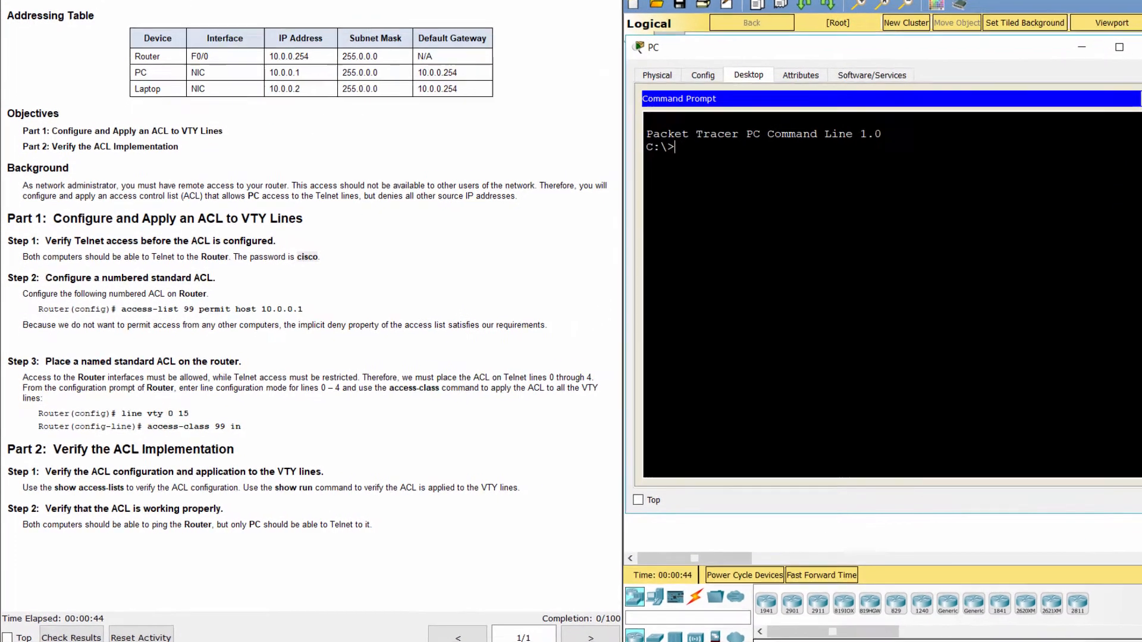
pyautogui.write('telnet')
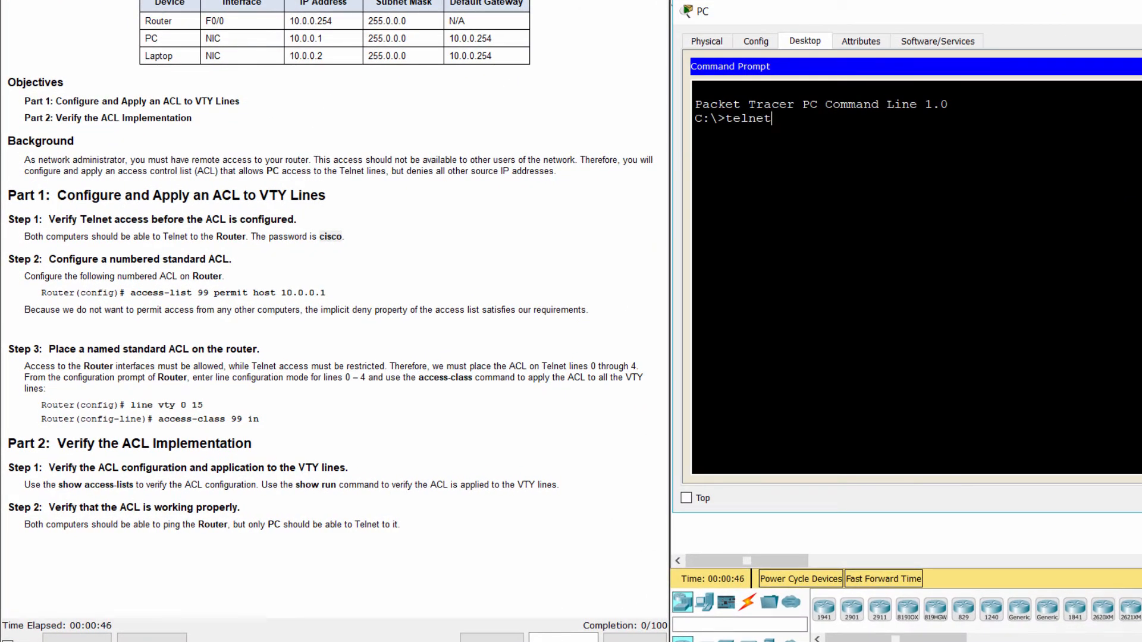
pyautogui.write('10.0')
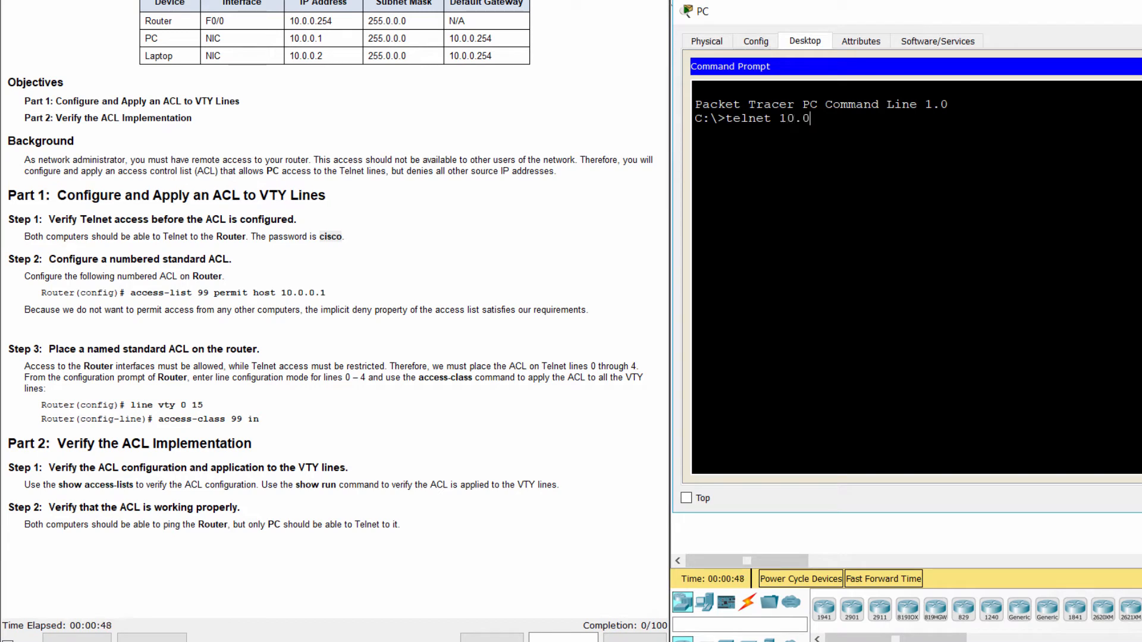
pyautogui.write('.')
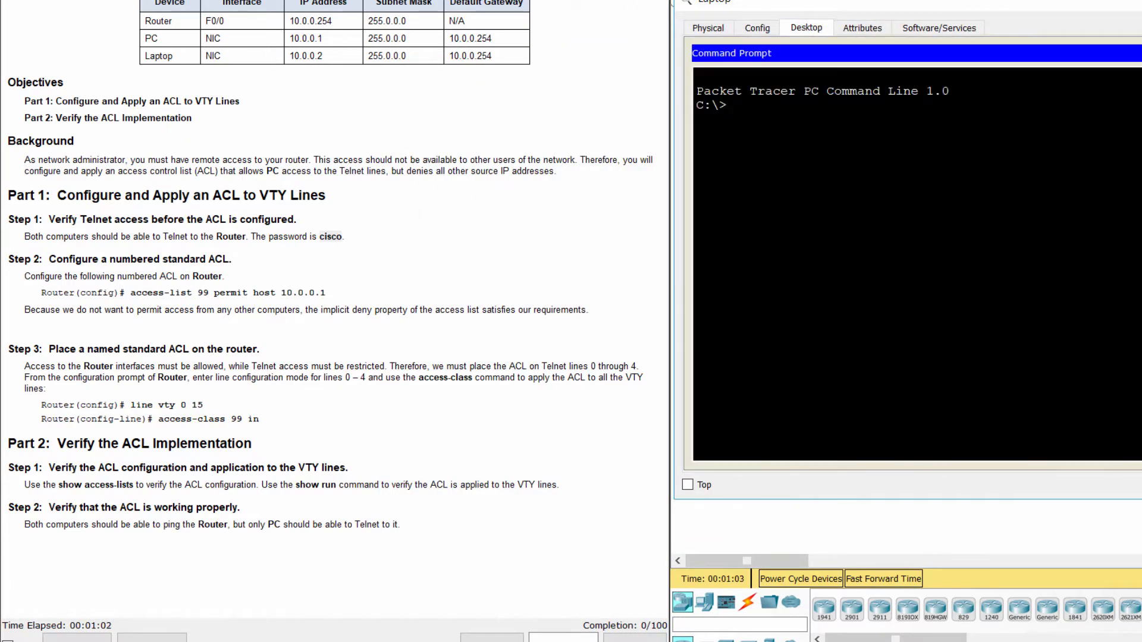
# Telnet from the Laptop to the router at 10.0.0.254 and log in at its password prompt
pyautogui.write('t')
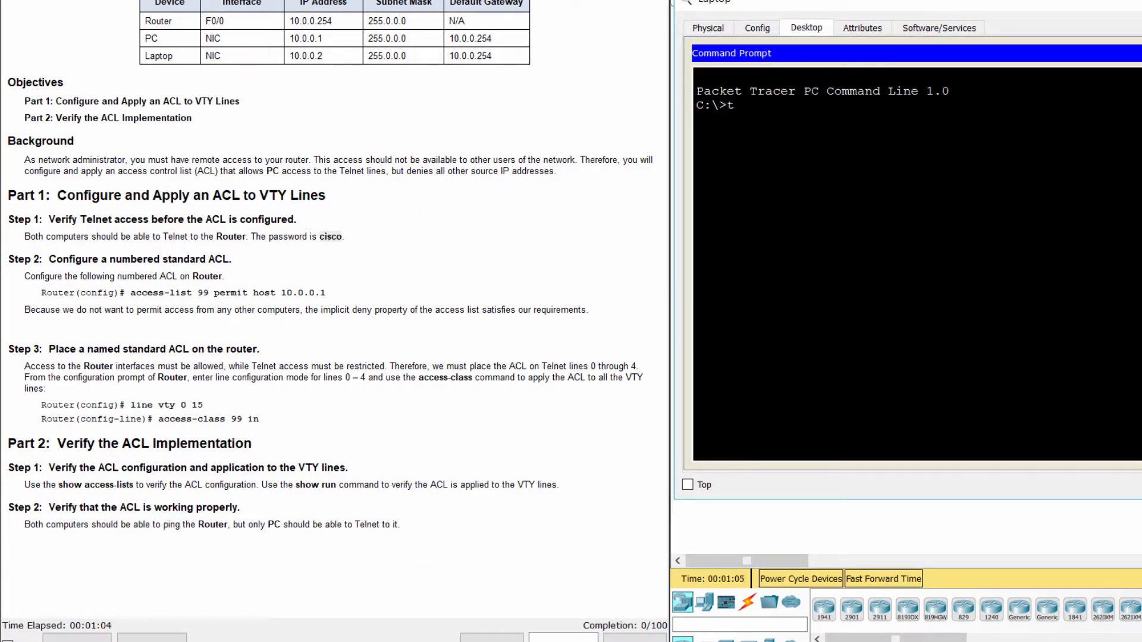
pyautogui.write('elnet')
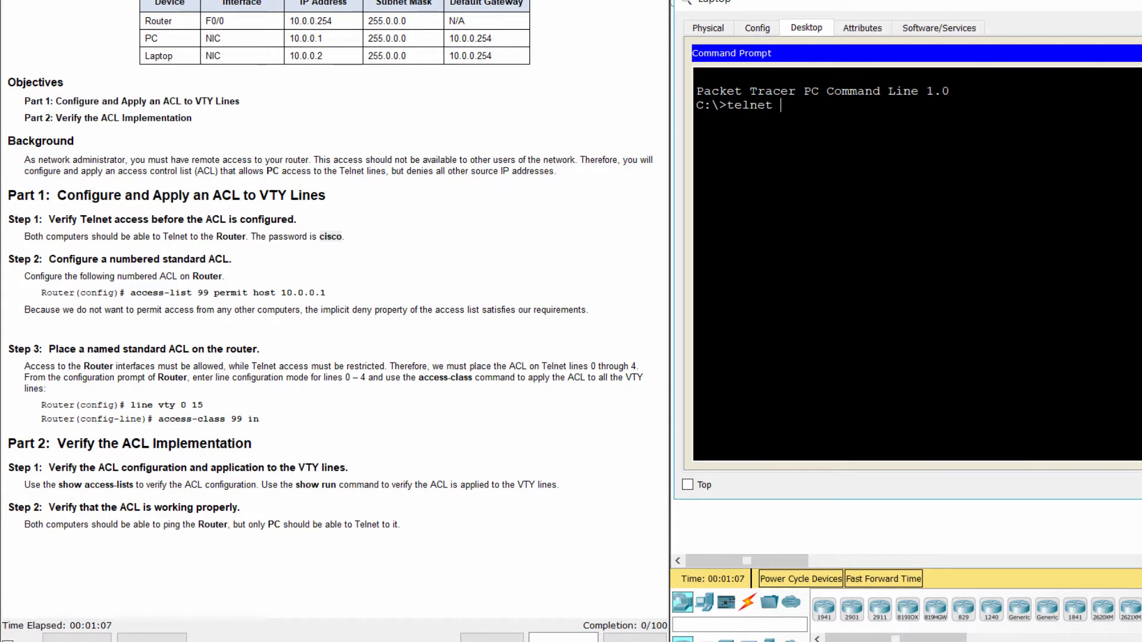
pyautogui.write('10.0.0')
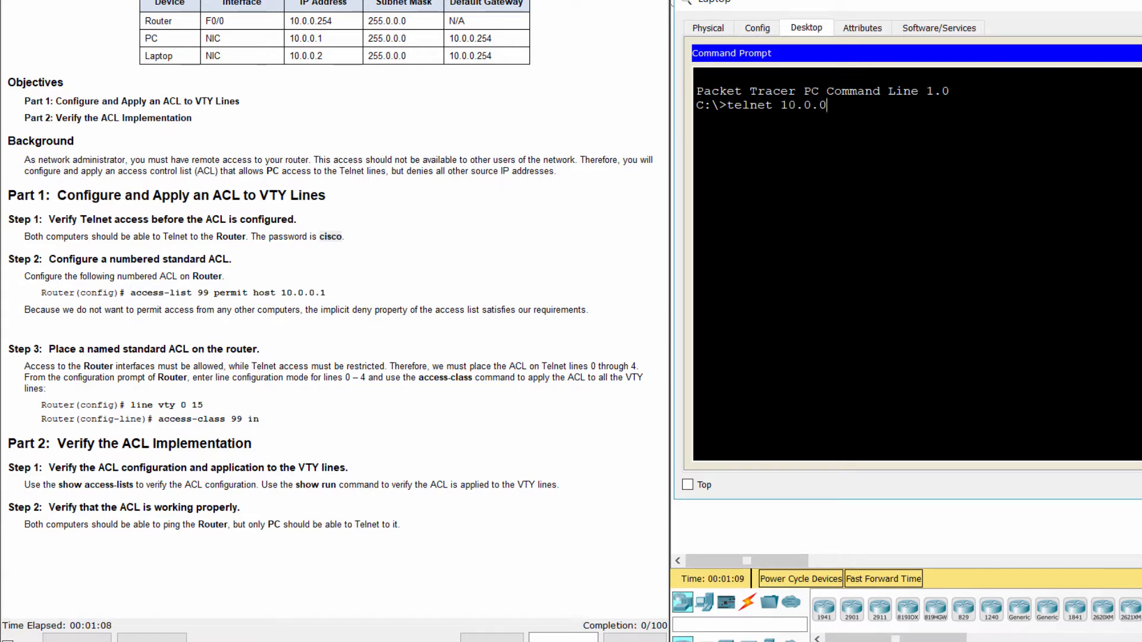
pyautogui.write('.254')
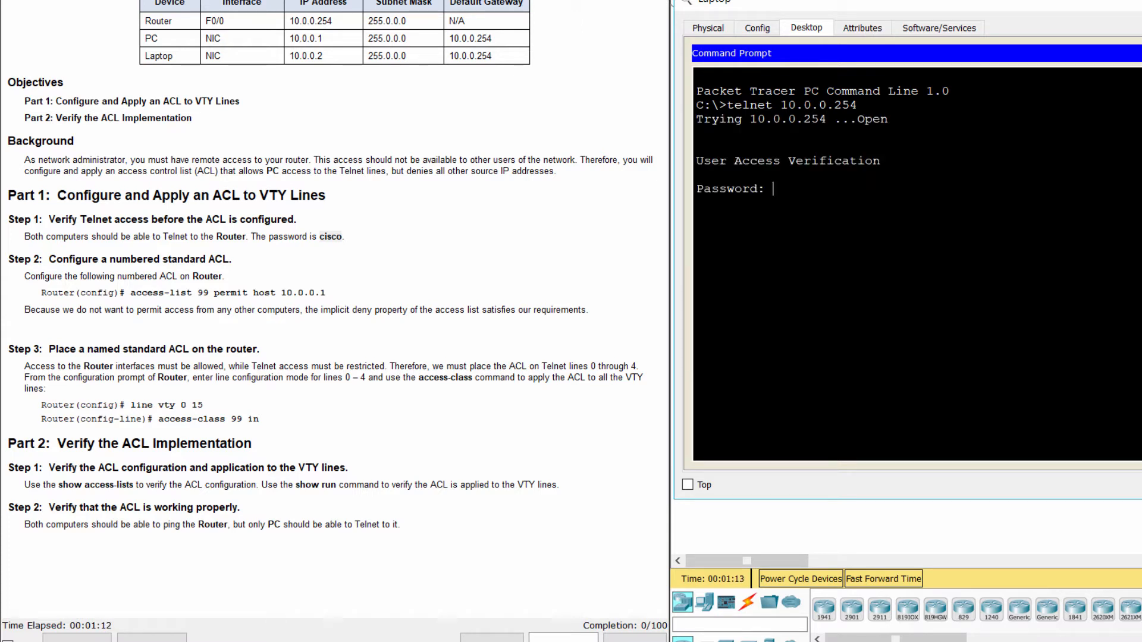
pyautogui.press('Enter')
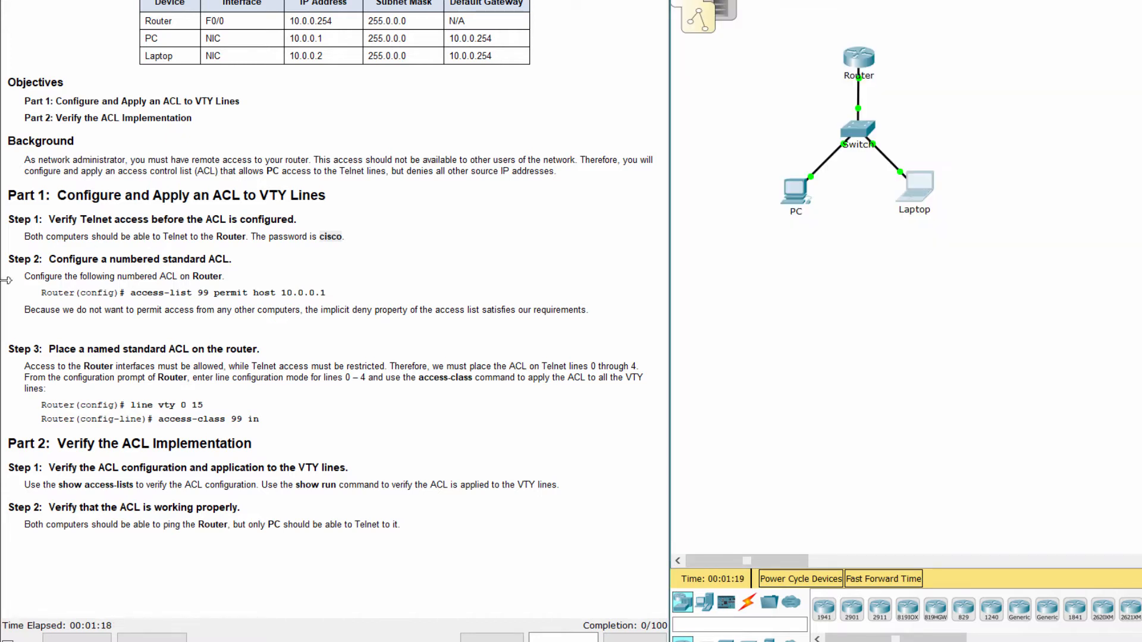
# Bring up the Router's CLI, ready for enable and global configuration mode
pyautogui.doubleClick(119, 260)
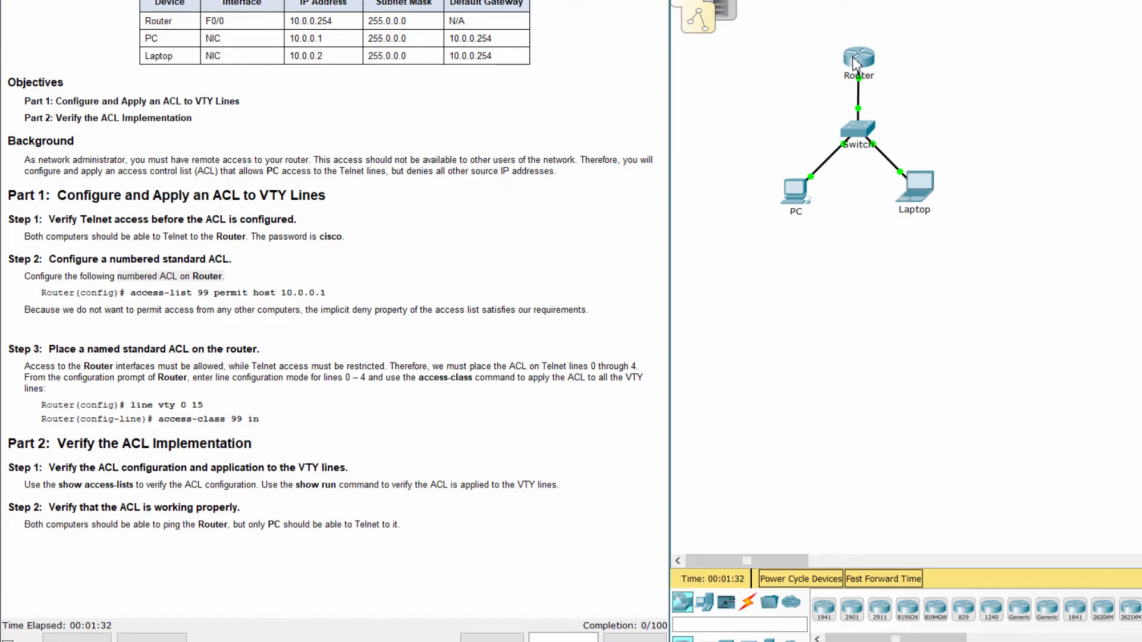
pyautogui.click(857, 56)
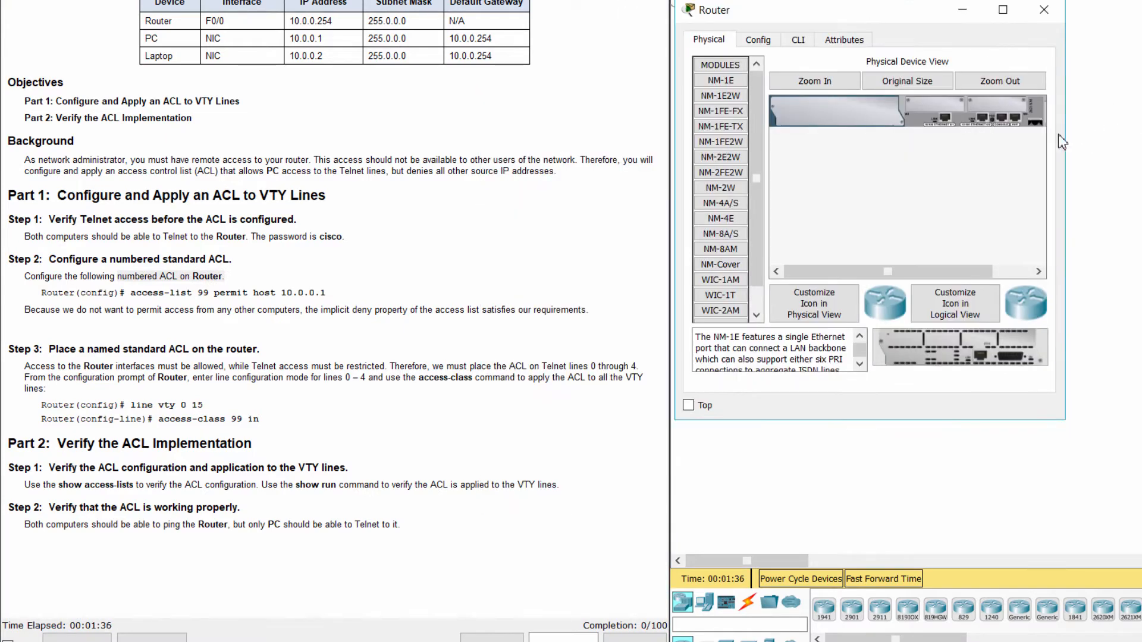
pyautogui.click(797, 40)
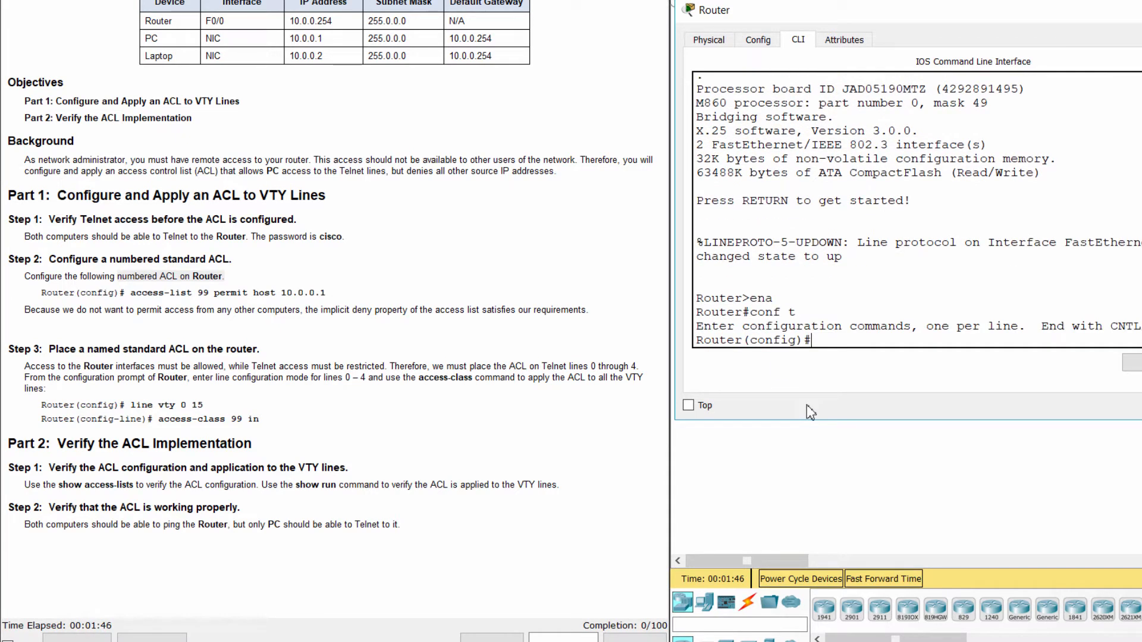
# Define standard access-list 99 permit host 10.0.0.1 on the router
pyautogui.write('access-list')
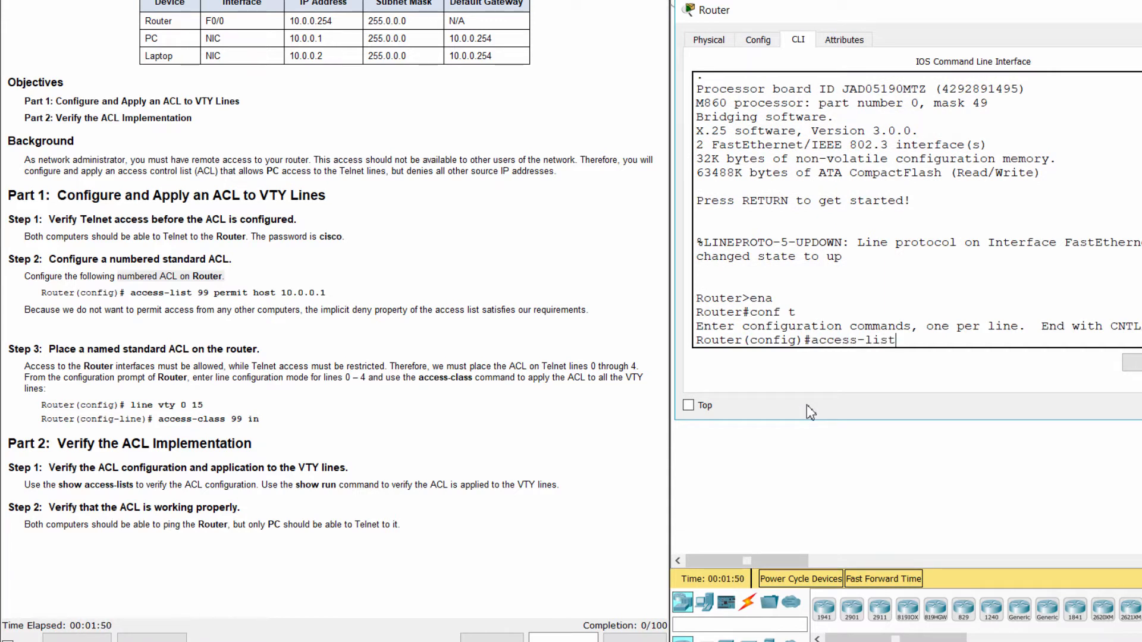
pyautogui.write('99')
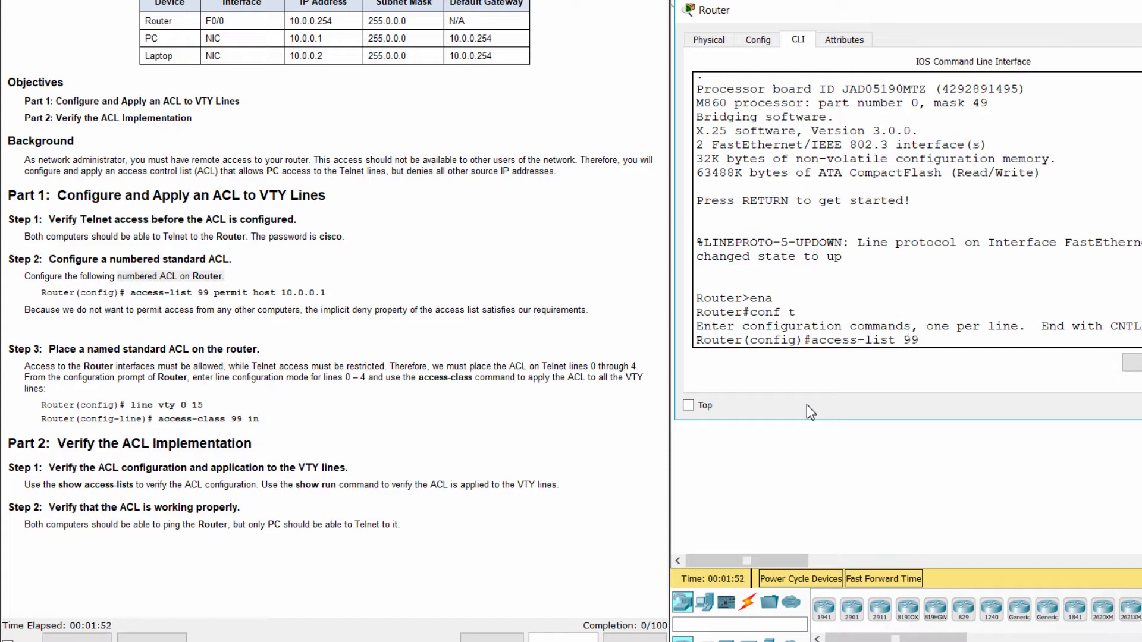
pyautogui.write('permit')
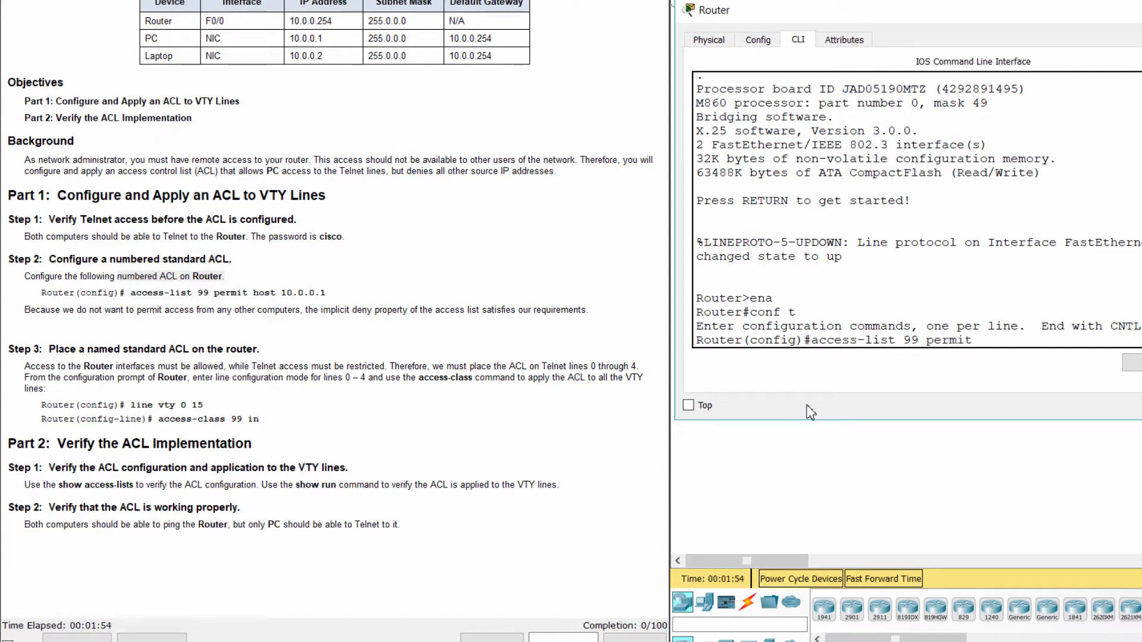
pyautogui.write('host')
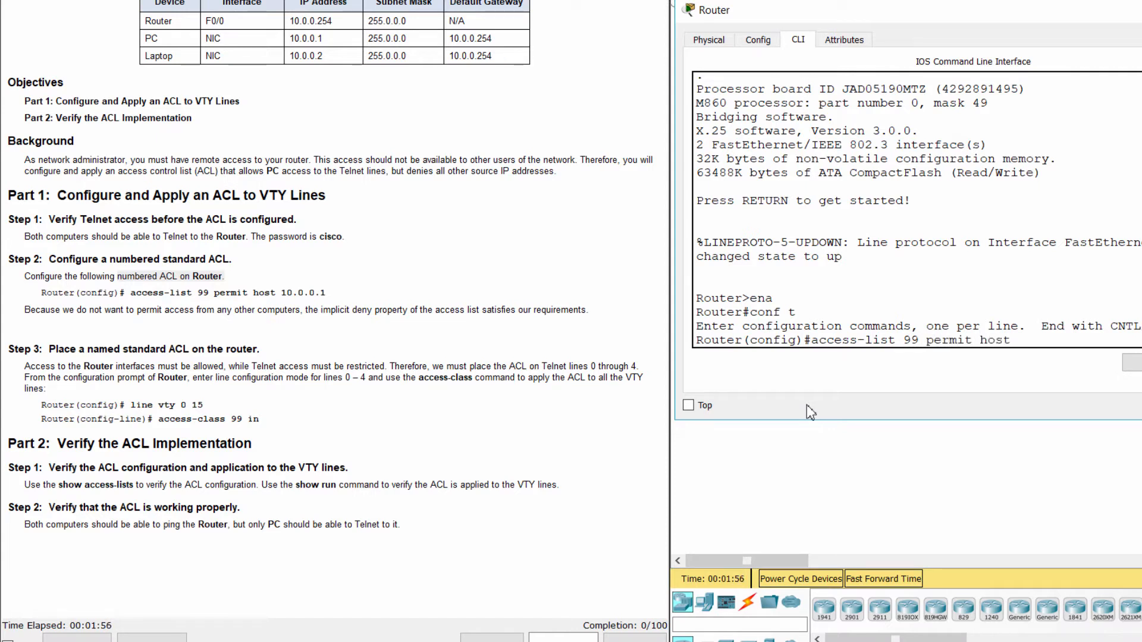
pyautogui.write('10.0.')
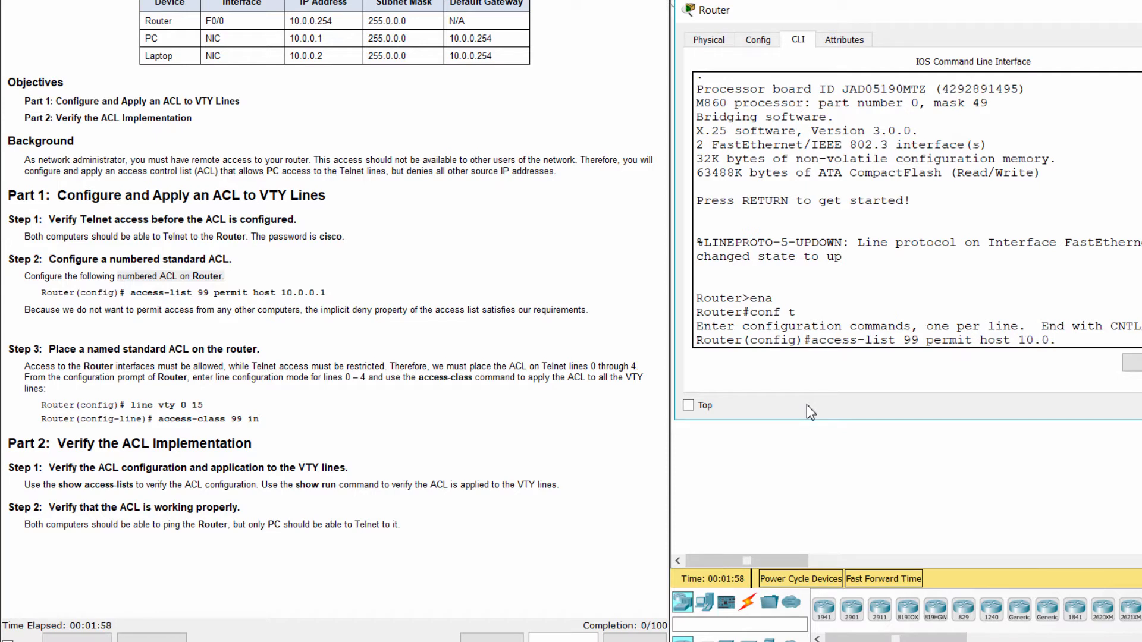
pyautogui.write('0.1')
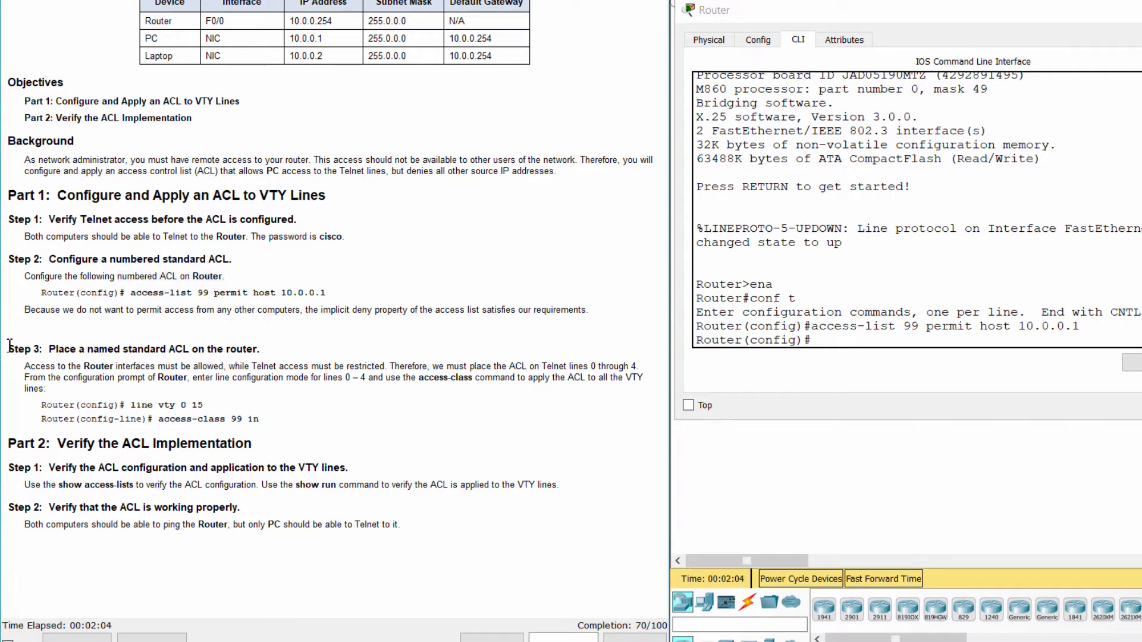
pyautogui.moveTo(7, 349); pyautogui.dragTo(258, 349)
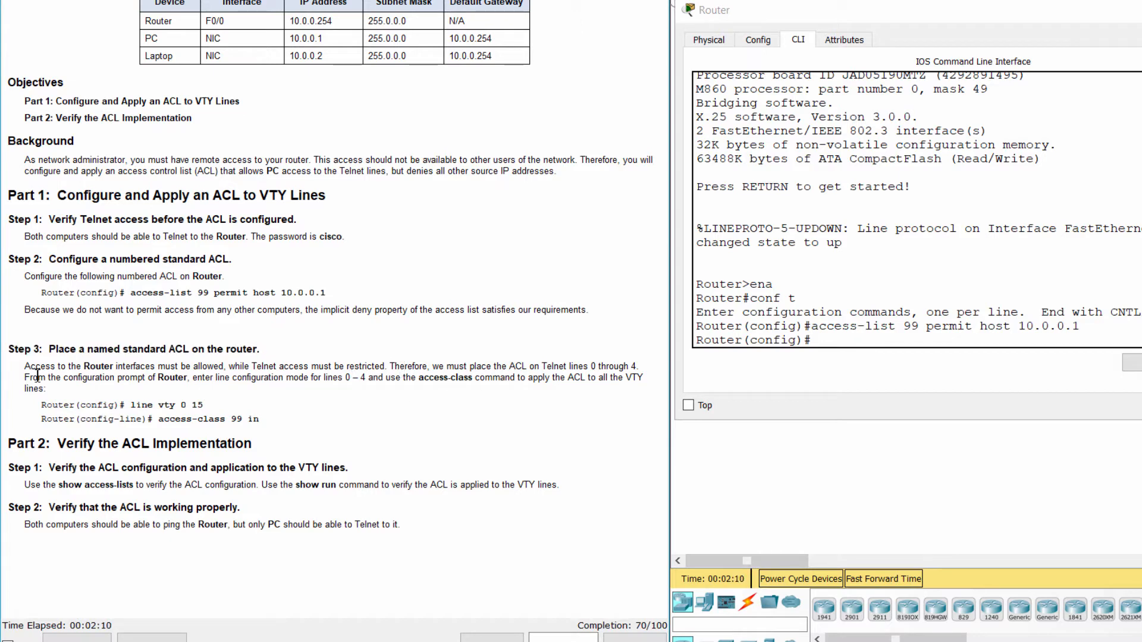
pyautogui.moveTo(24, 365); pyautogui.dragTo(46, 389)
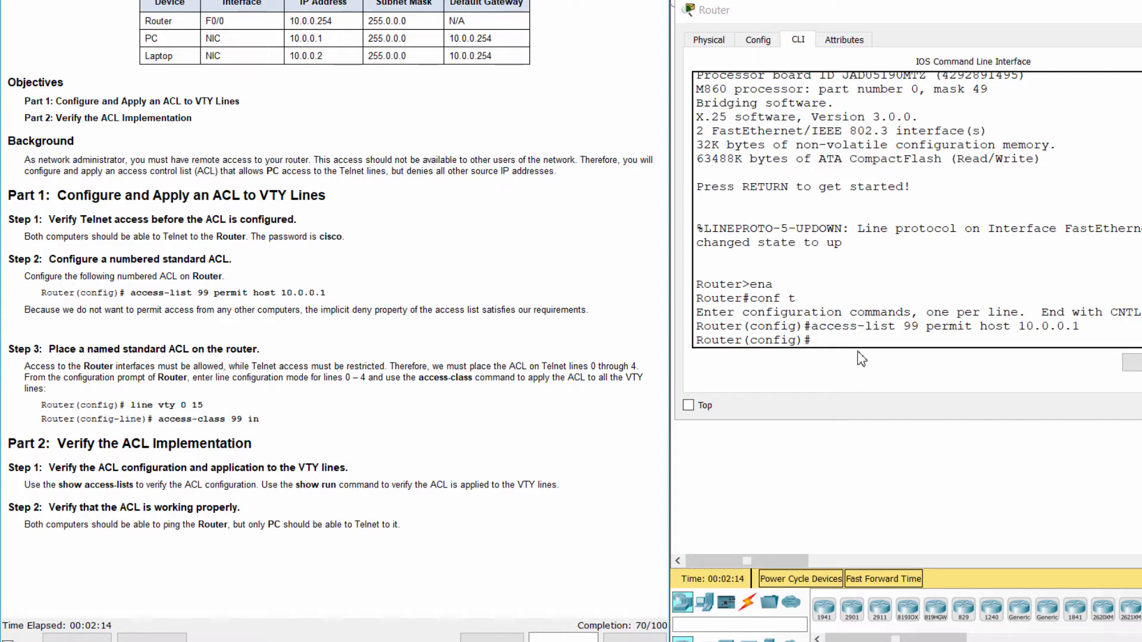
# Under line vty 0 15, apply access-class 99 in
pyautogui.write('l')
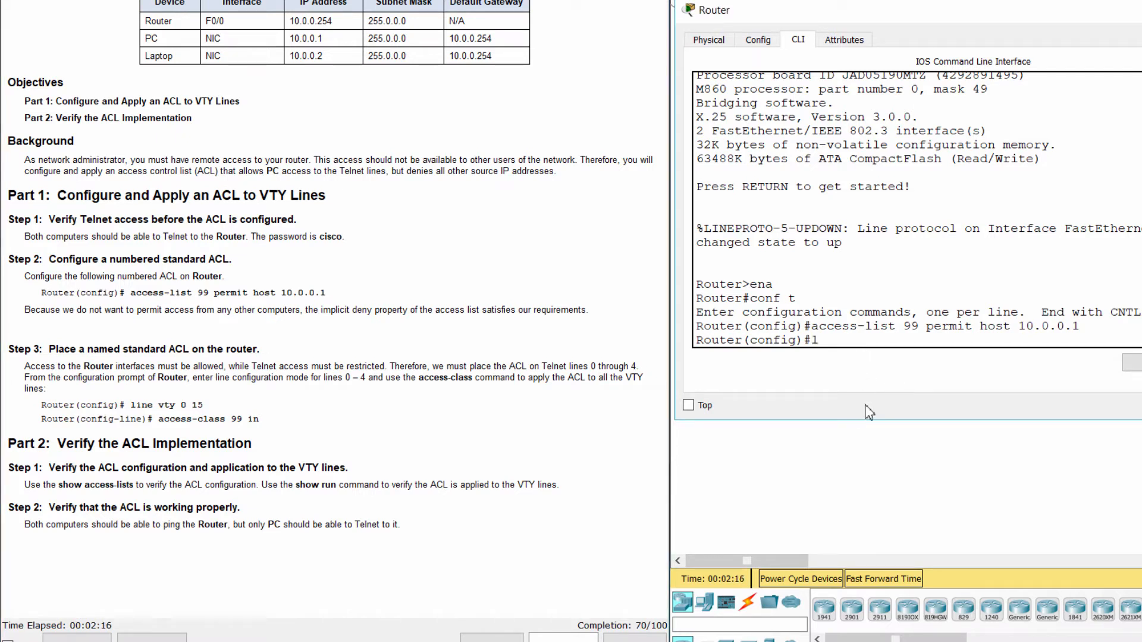
pyautogui.write('line vty 0 15')
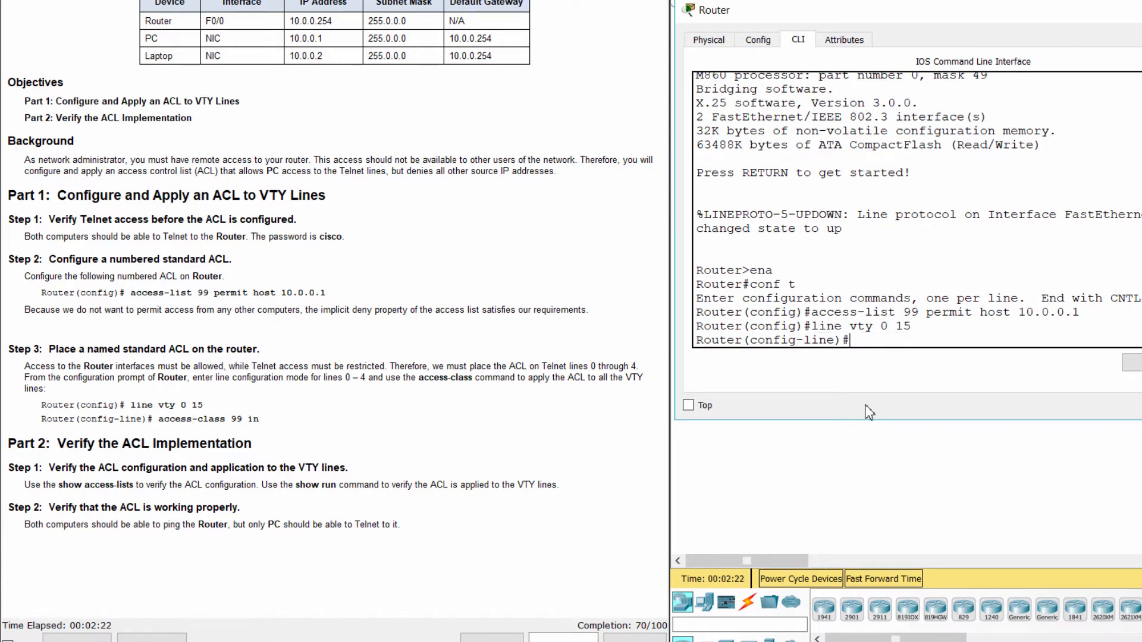
pyautogui.write('access-class')
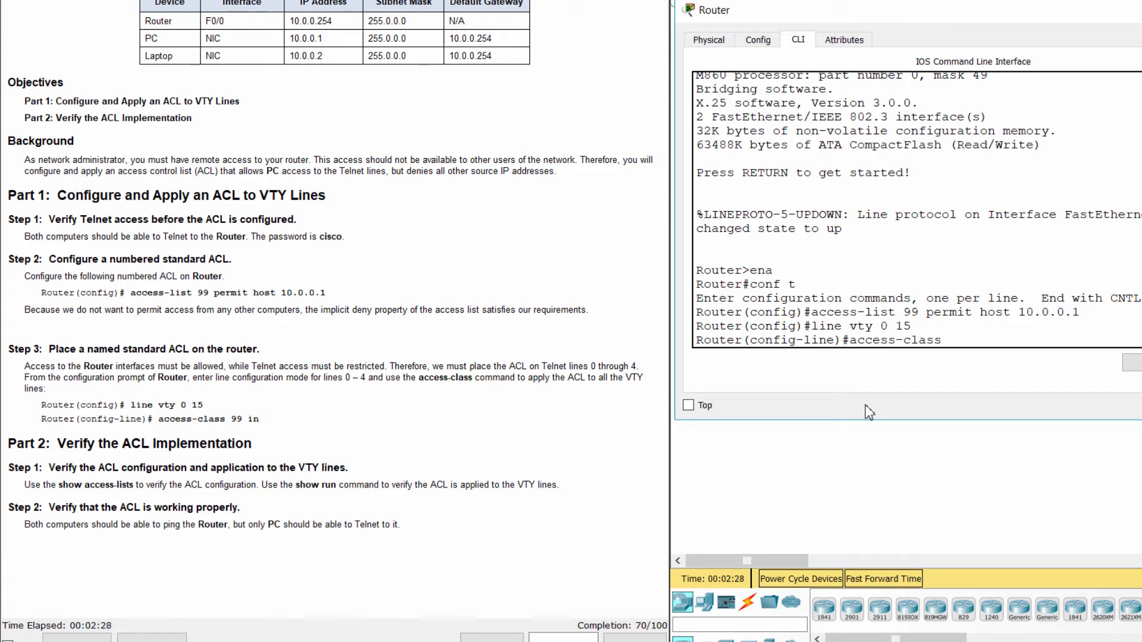
pyautogui.write('99 in')
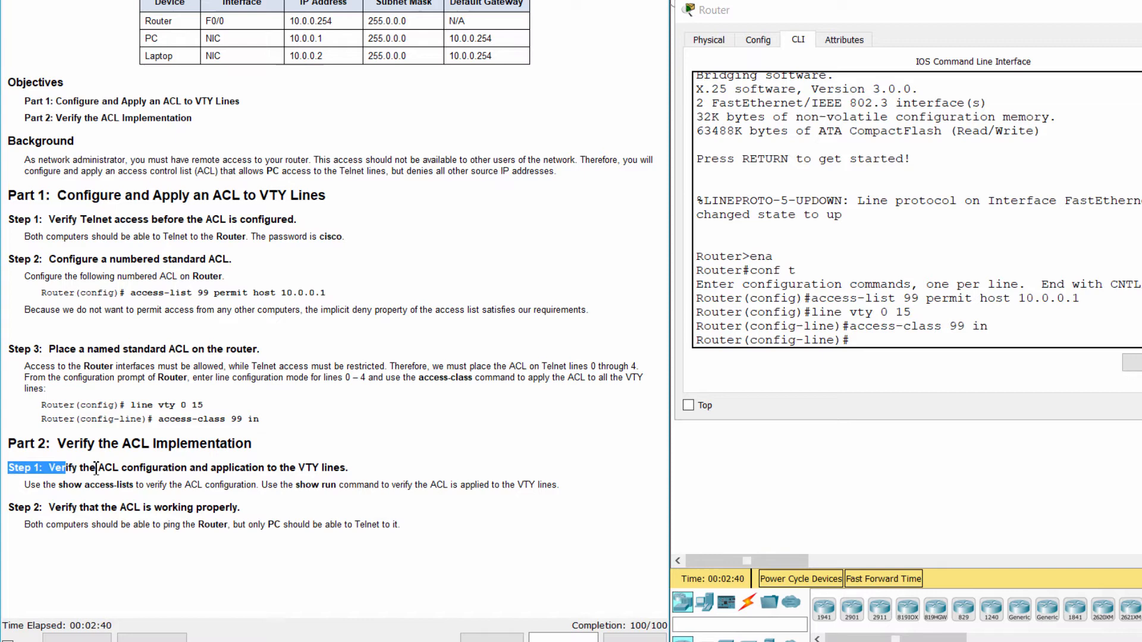
# Run do show access-lists to confirm list 99 permits host 10.0.0.1
pyautogui.moveTo(51, 467); pyautogui.dragTo(349, 467)
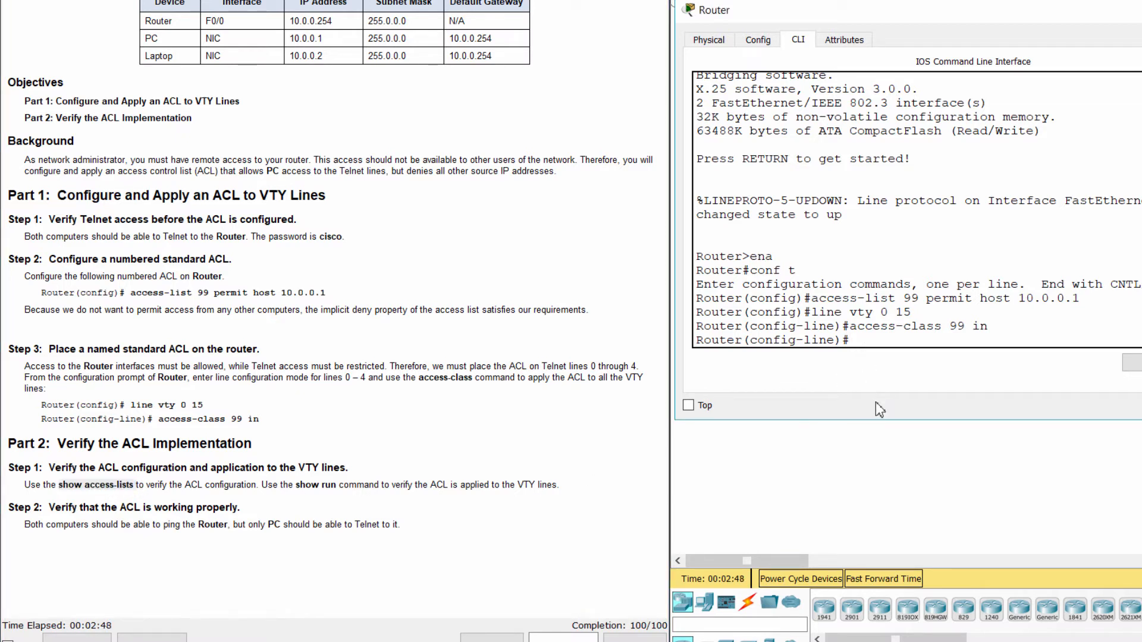
pyautogui.write('do show')
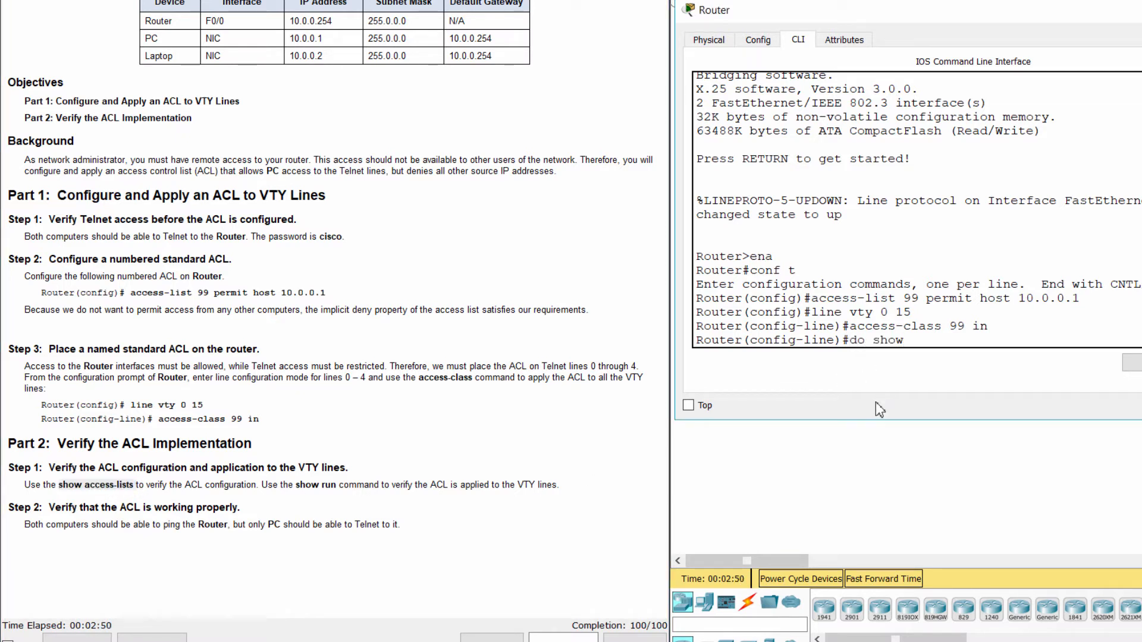
pyautogui.write('access-lists')
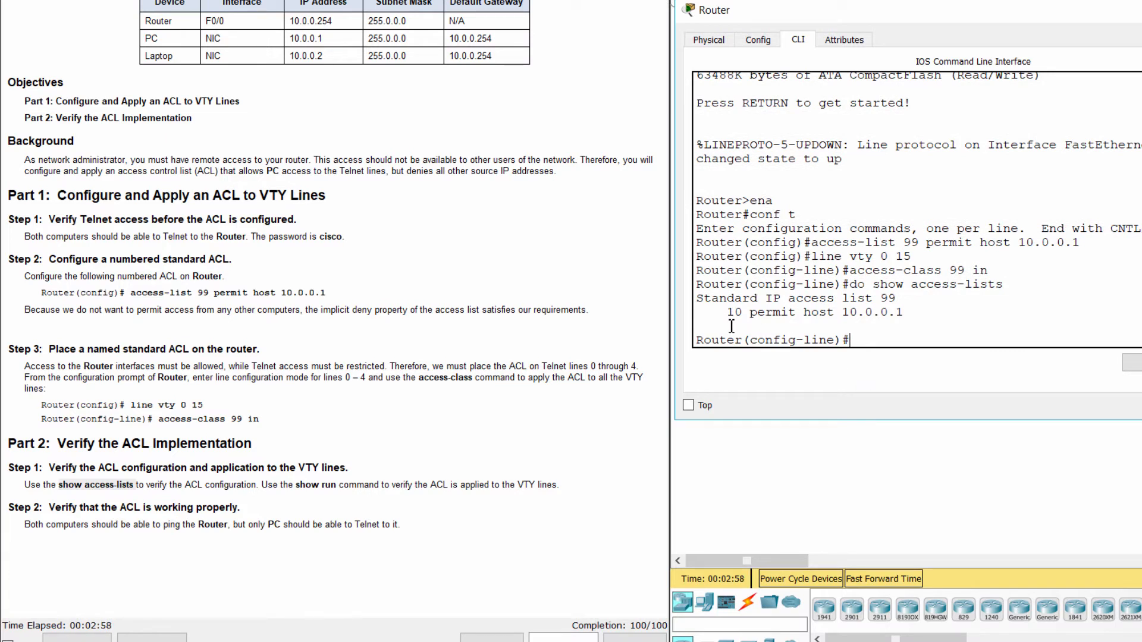
pyautogui.moveTo(695, 298); pyautogui.dragTo(903, 312)
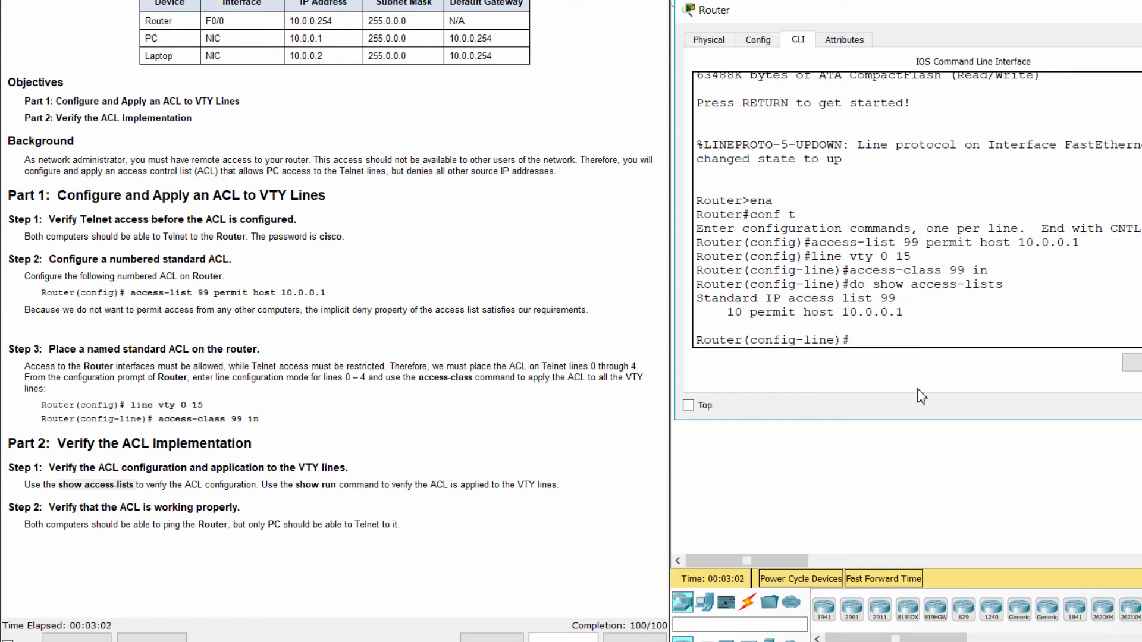
pyautogui.moveTo(925, 417)
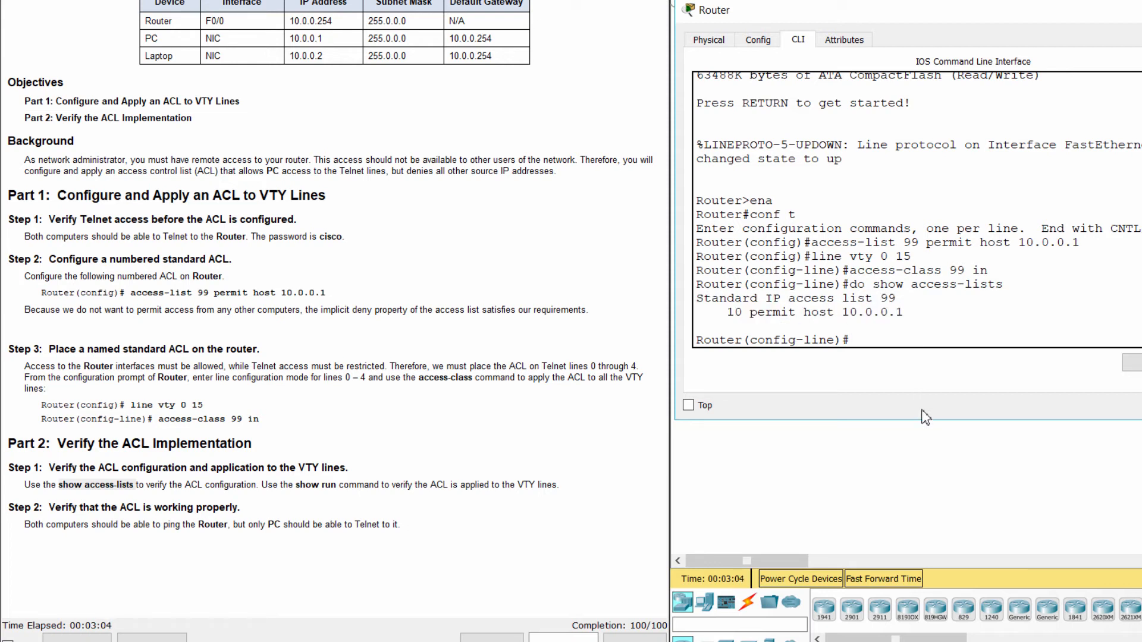
# Run do show run to check access-class 99 on the VTY lines, then review the lab's verification notes
pyautogui.write('do show')
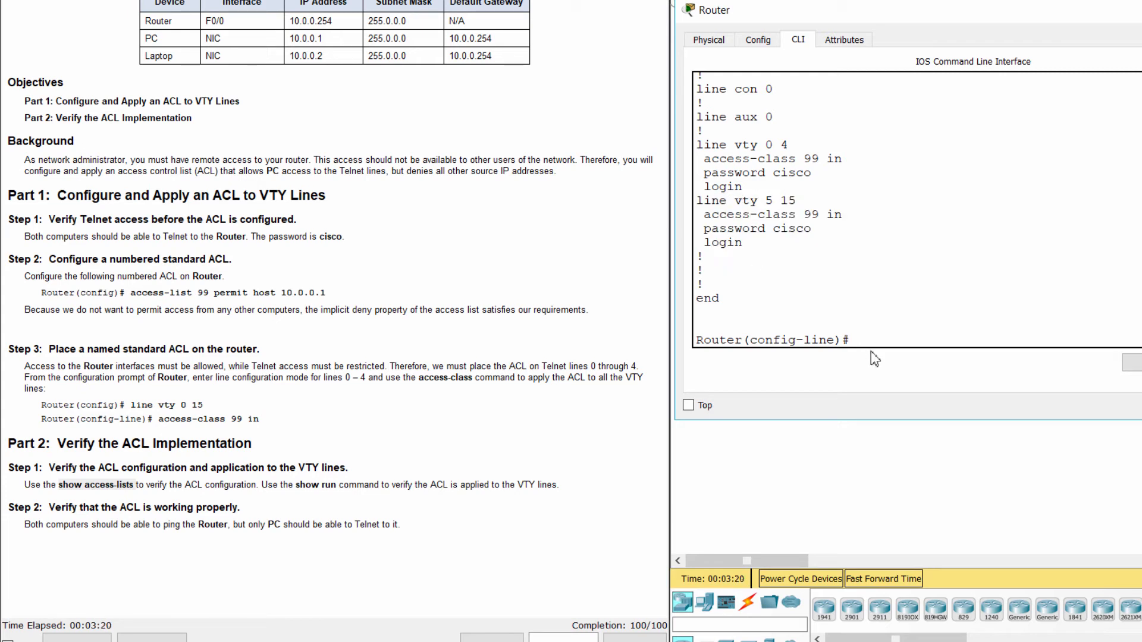
pyautogui.moveTo(7, 530)
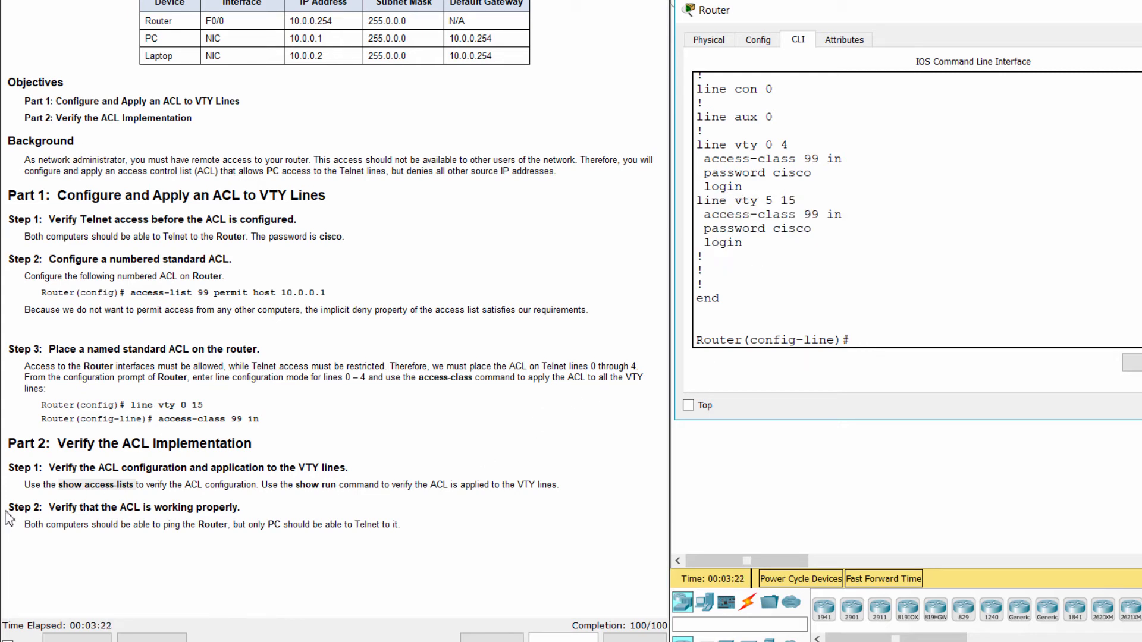
pyautogui.tripleClick(119, 508)
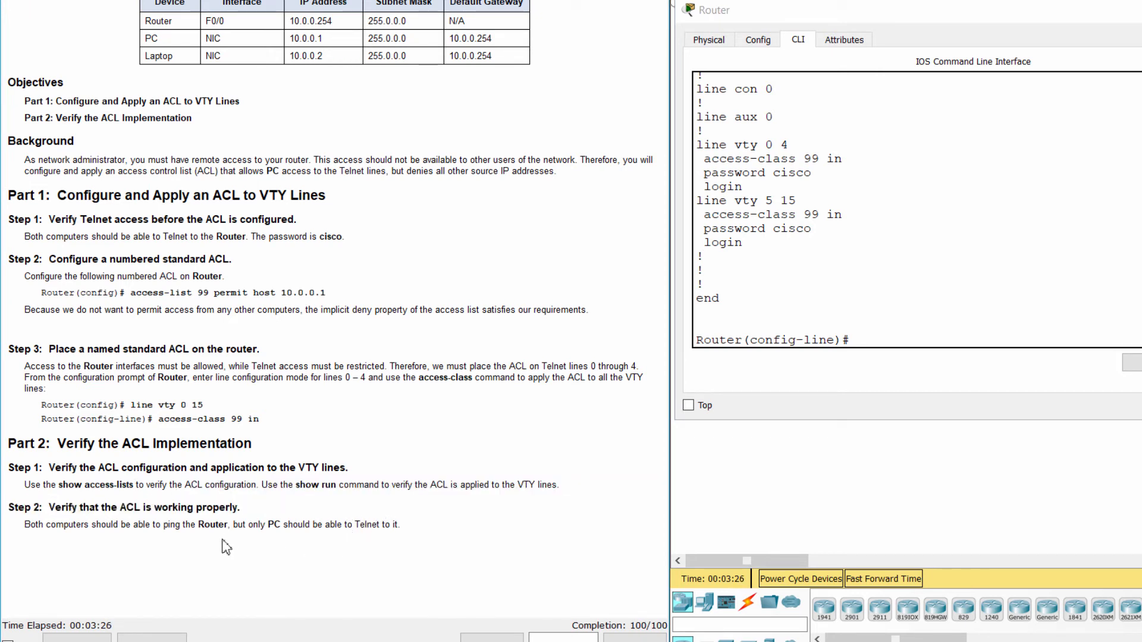
pyautogui.moveTo(24, 524); pyautogui.dragTo(178, 524)
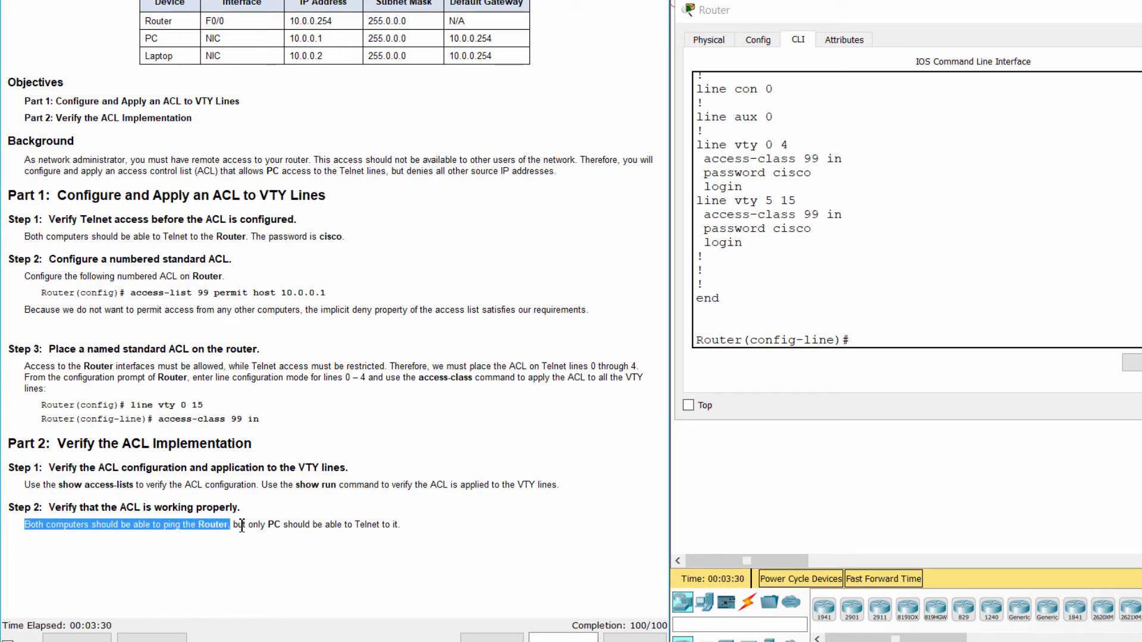
pyautogui.moveTo(237, 524); pyautogui.dragTo(430, 525)
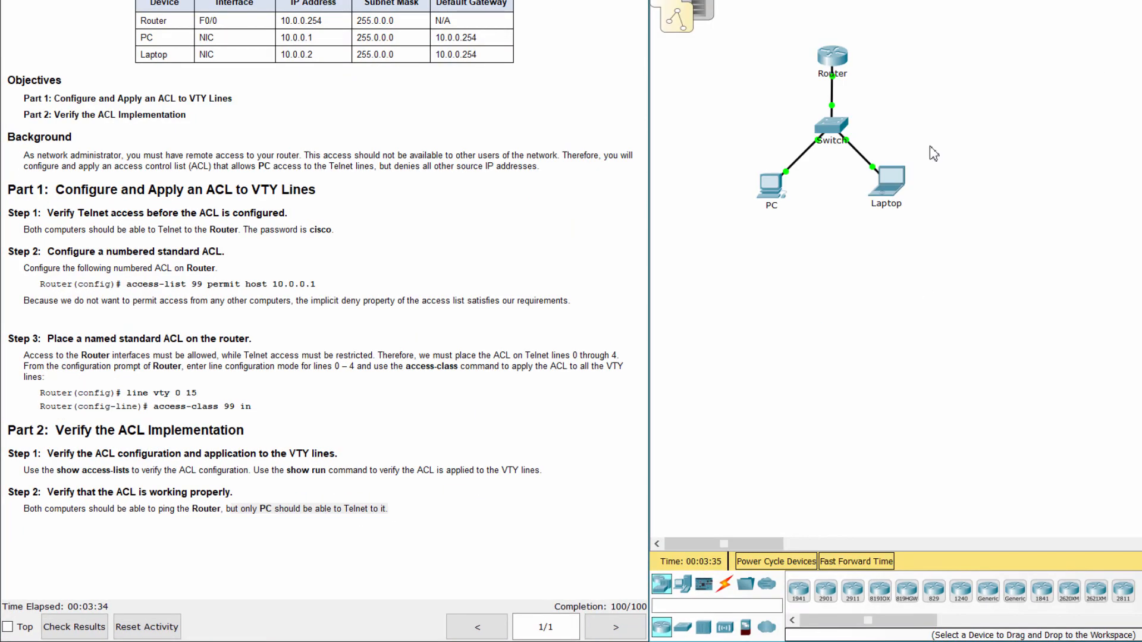
# Exit the Laptop's Telnet session, ping 10.0.0.254 successfully, and begin a telnet to the router
pyautogui.click(885, 181)
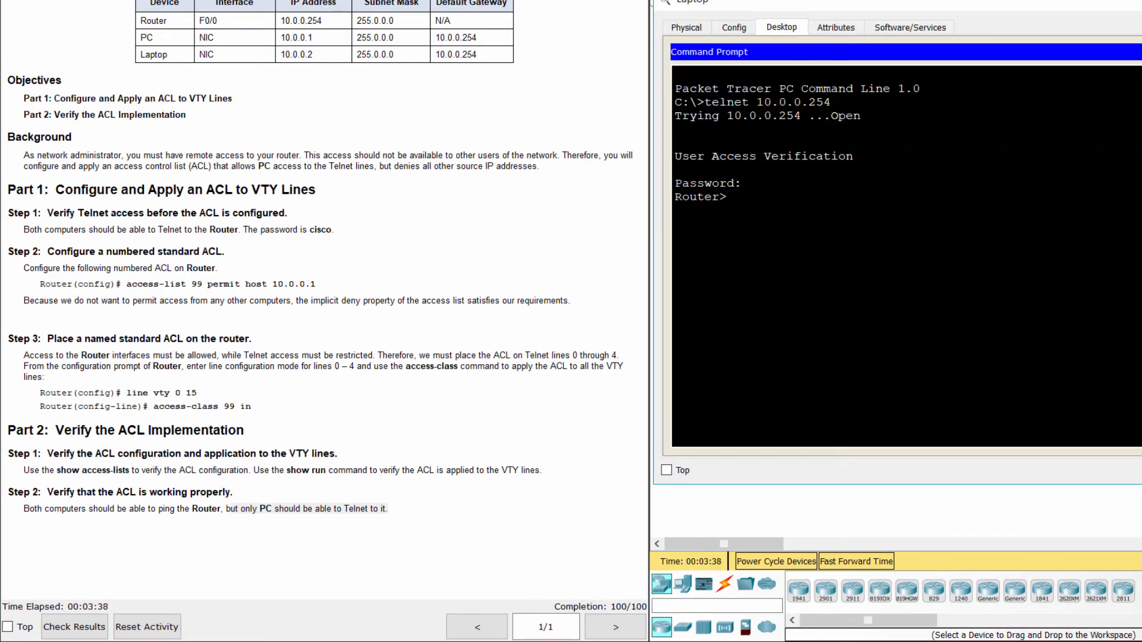
pyautogui.write('exit')
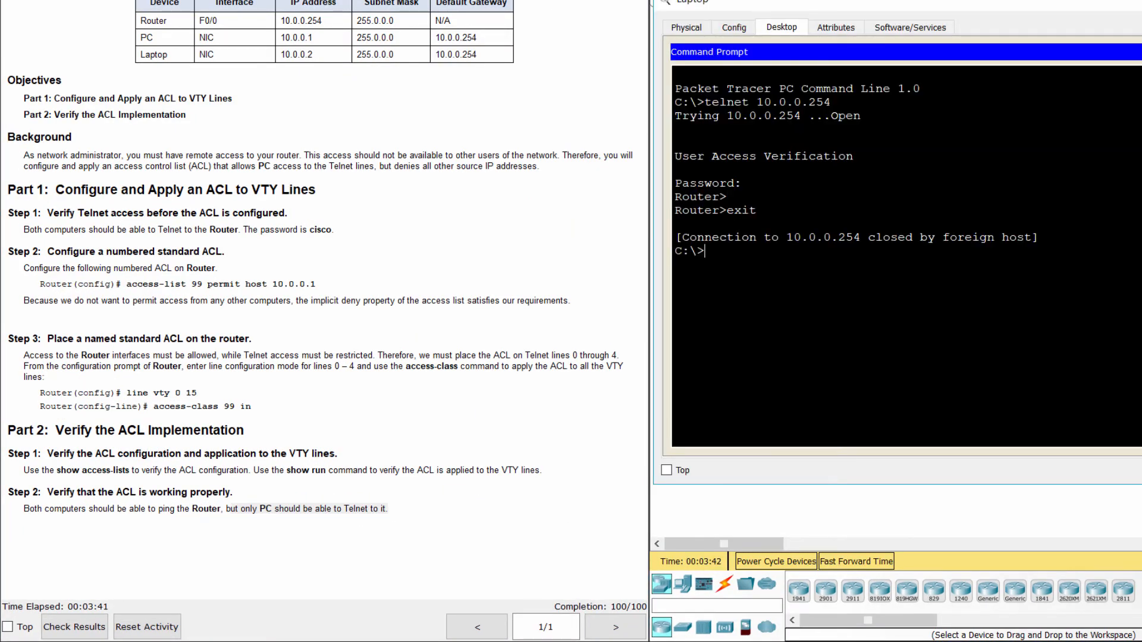
pyautogui.write('ping')
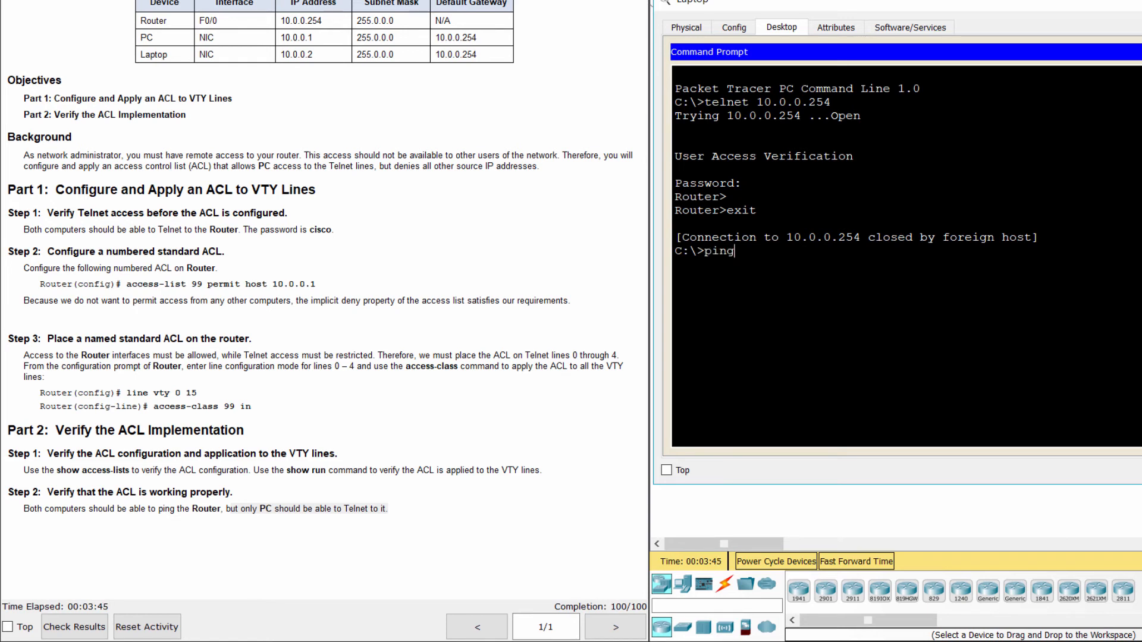
pyautogui.write('10')
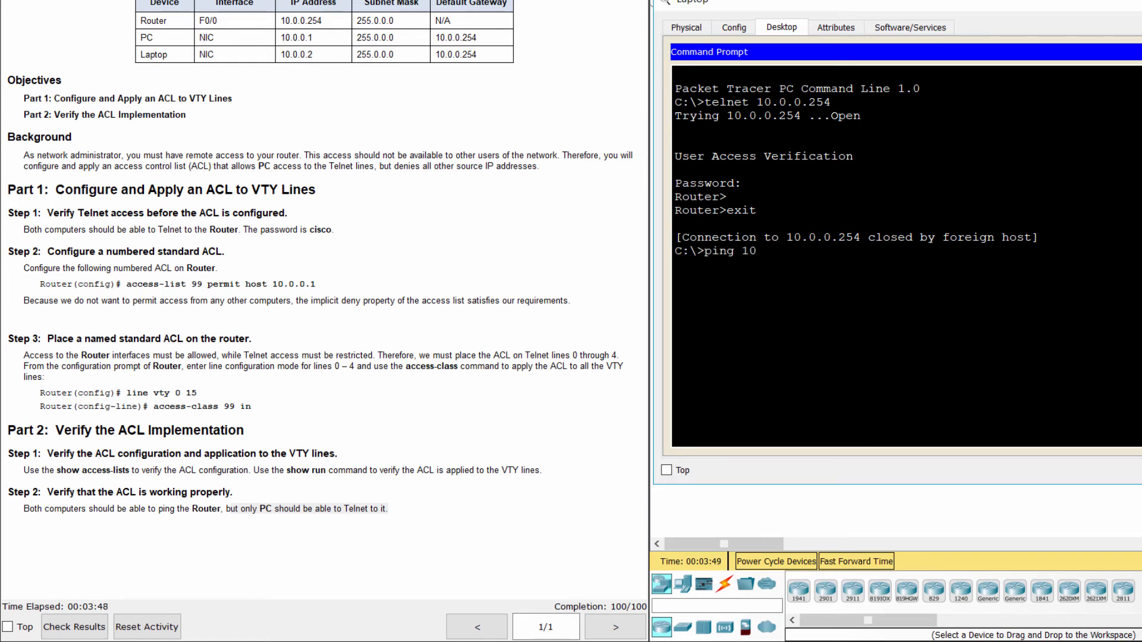
pyautogui.write('.0.0.254')
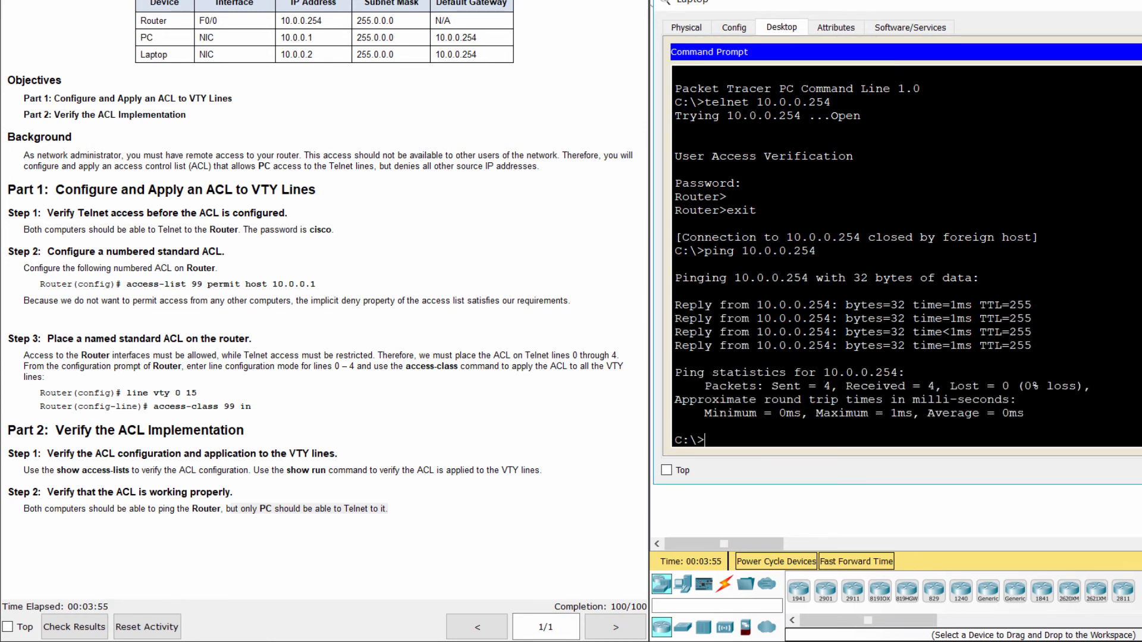
pyautogui.write('telnet')
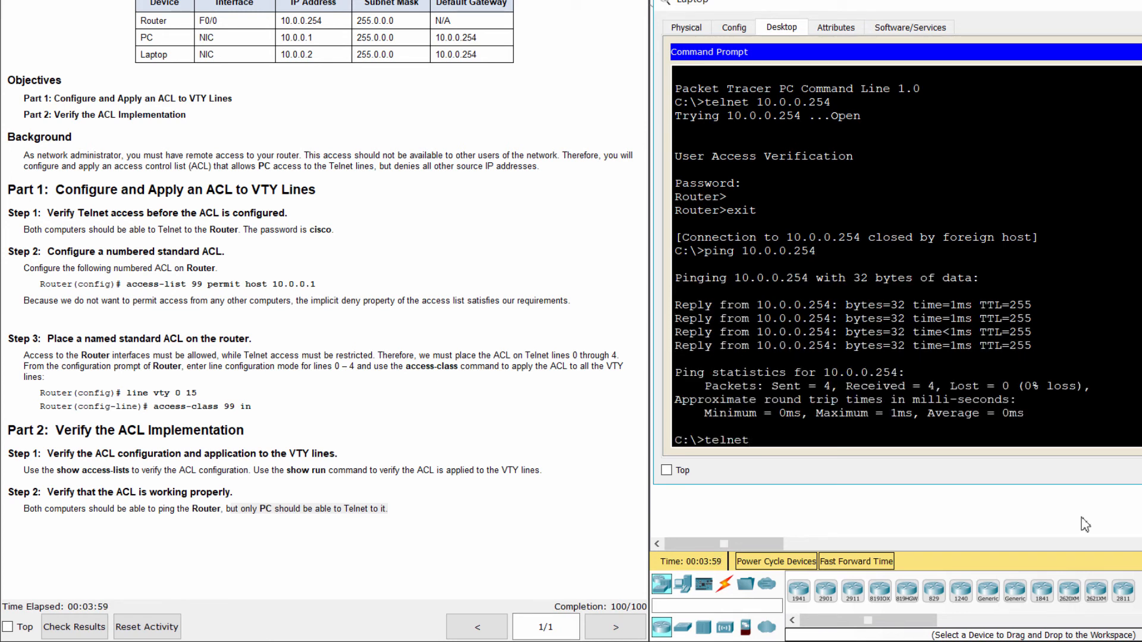
pyautogui.write('10.0.0.')
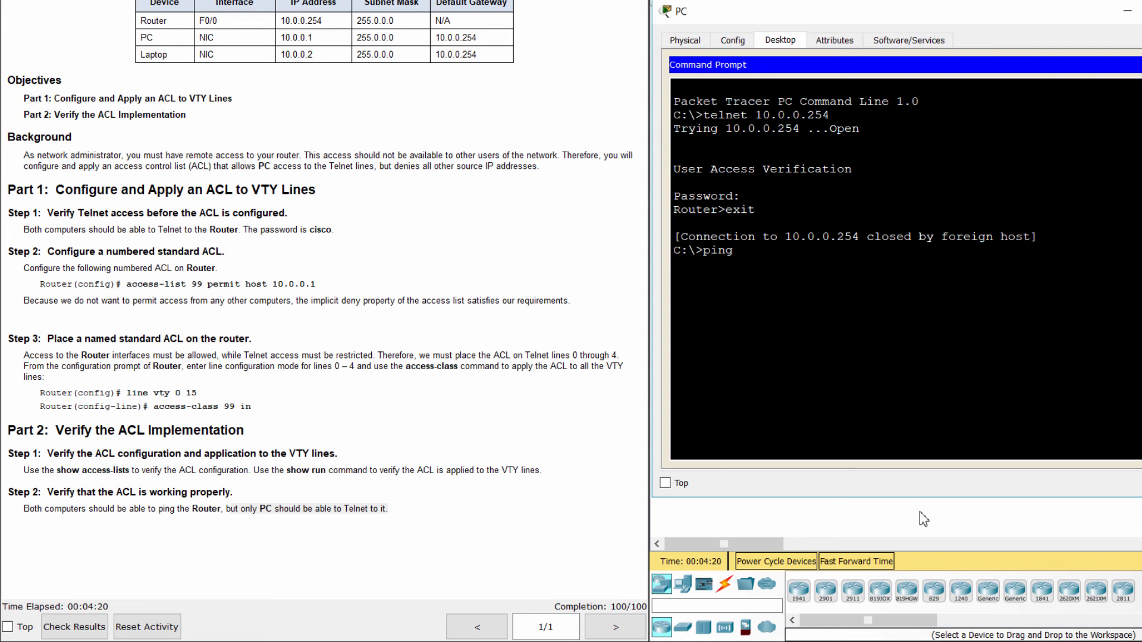
# Ping 10.0.0.254 from the PC with 0% loss, then begin a telnet command
pyautogui.write('10.0.0.')
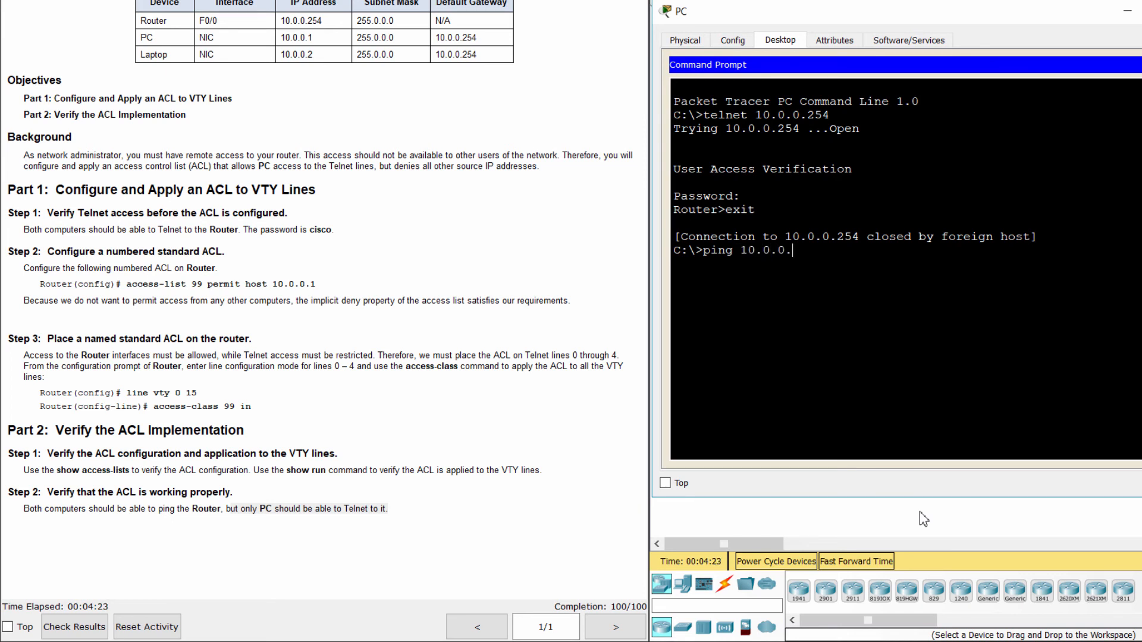
pyautogui.press('Enter')
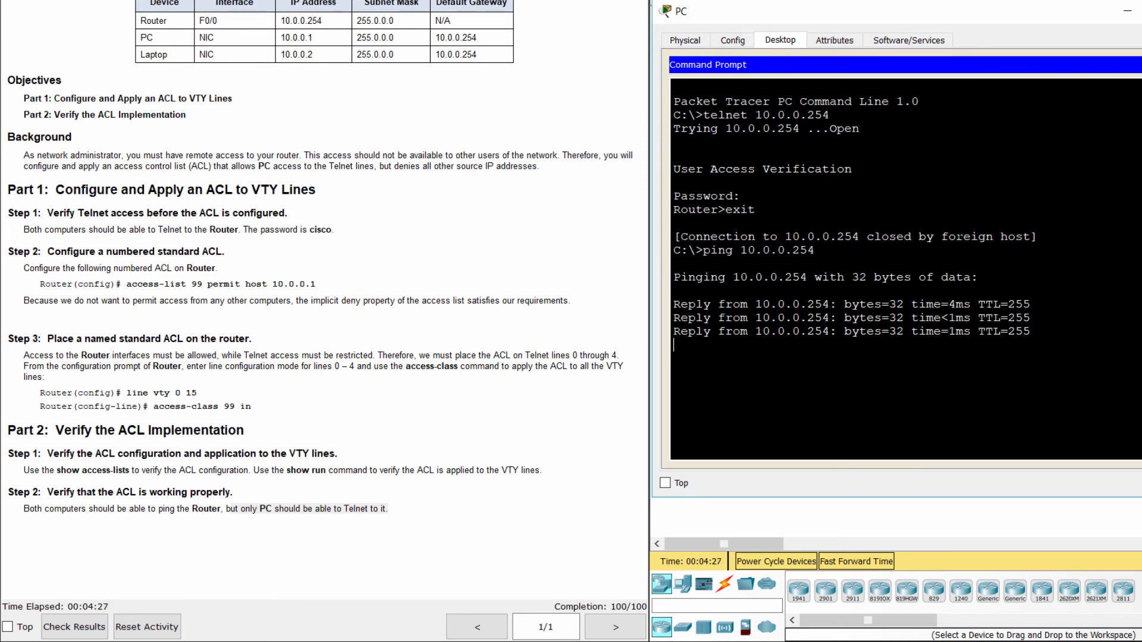
pyautogui.write('teln')
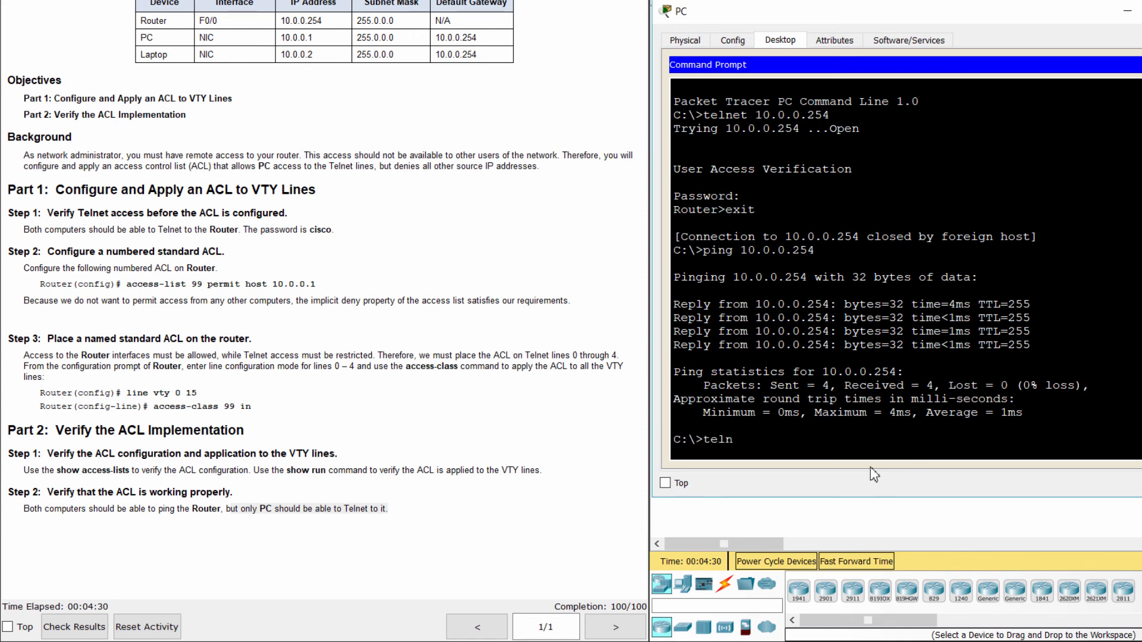